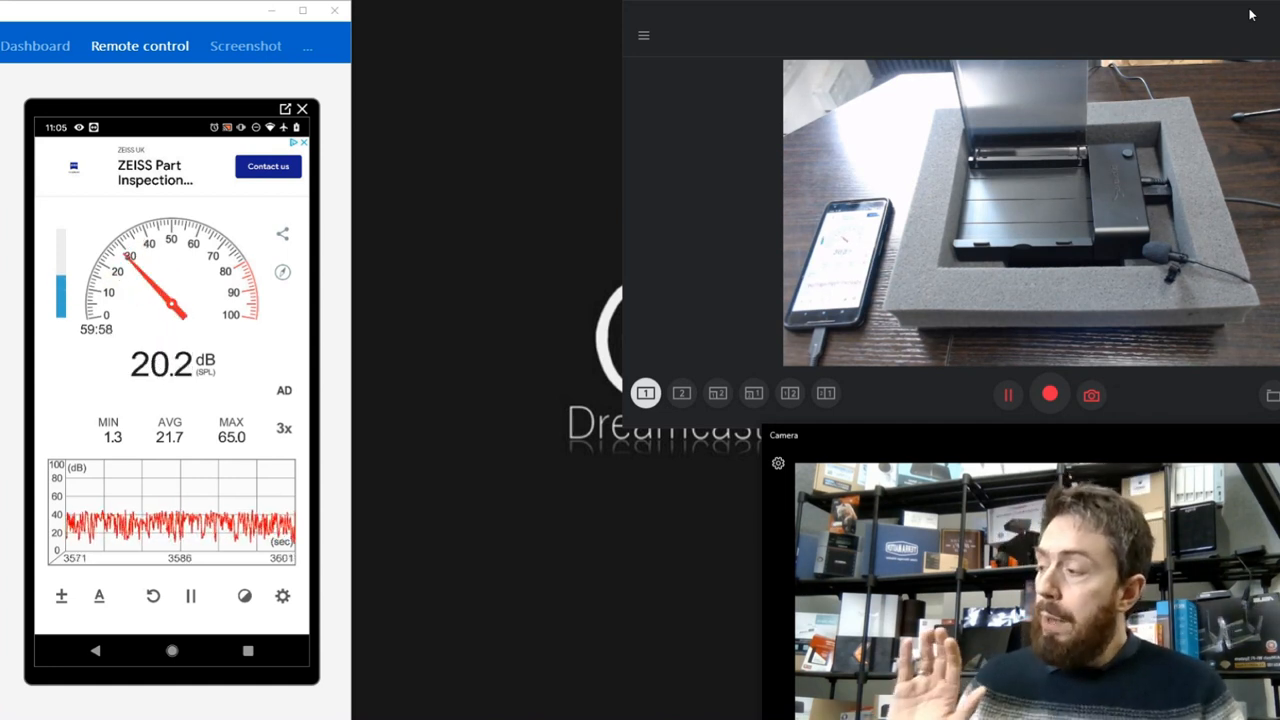
mouse_move(600, 247)
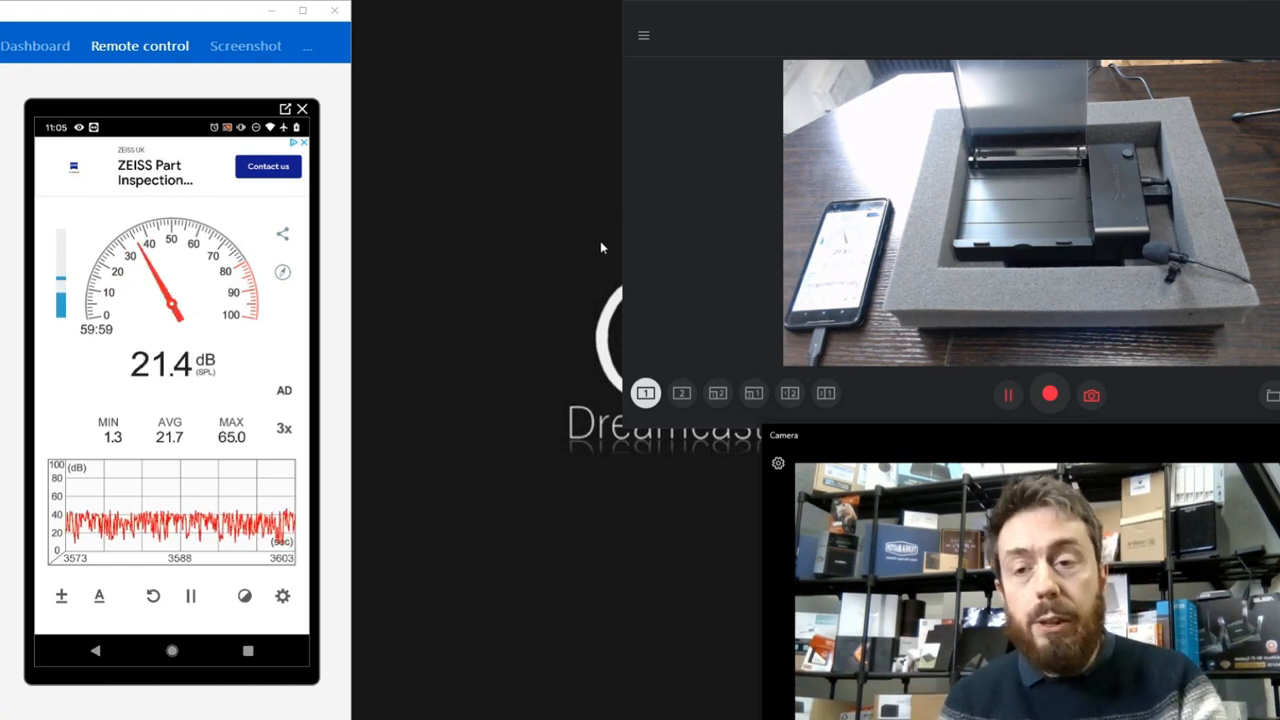
- Raise the microphone calibration offset from −22 dB to +0 dB, then save and confirm
click(282, 595)
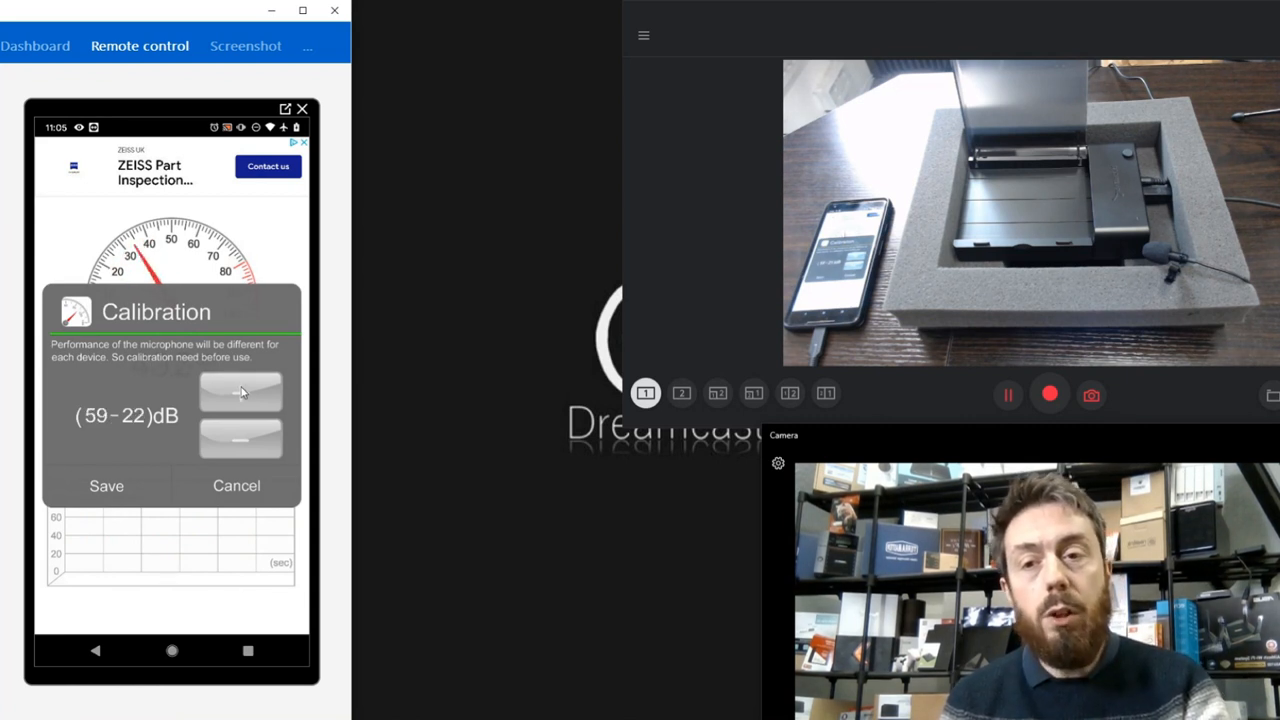
click(240, 390)
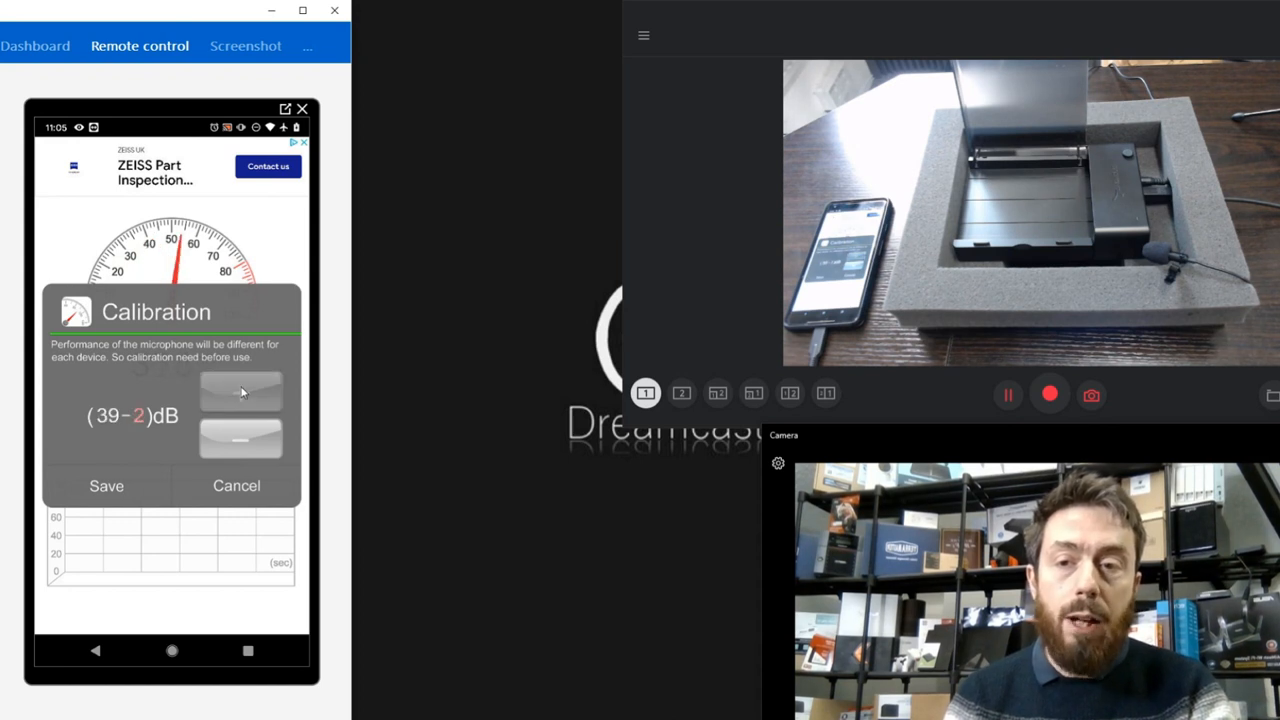
click(240, 393)
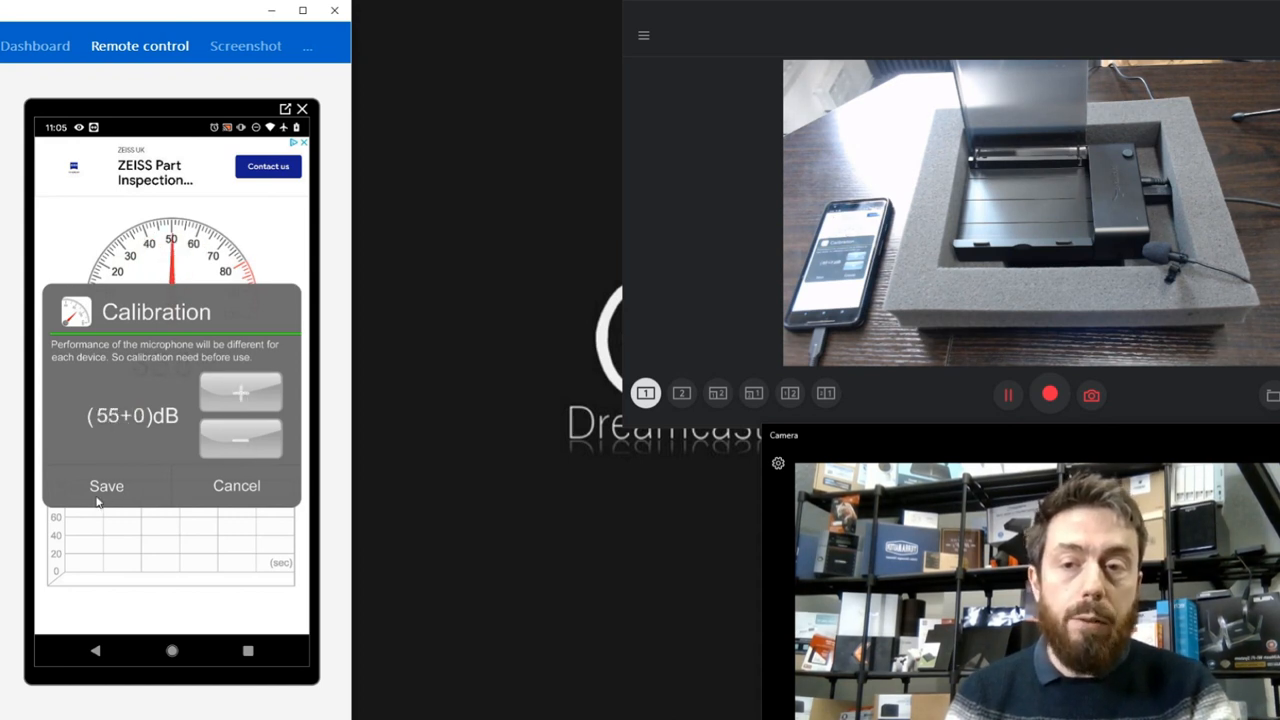
click(239, 441)
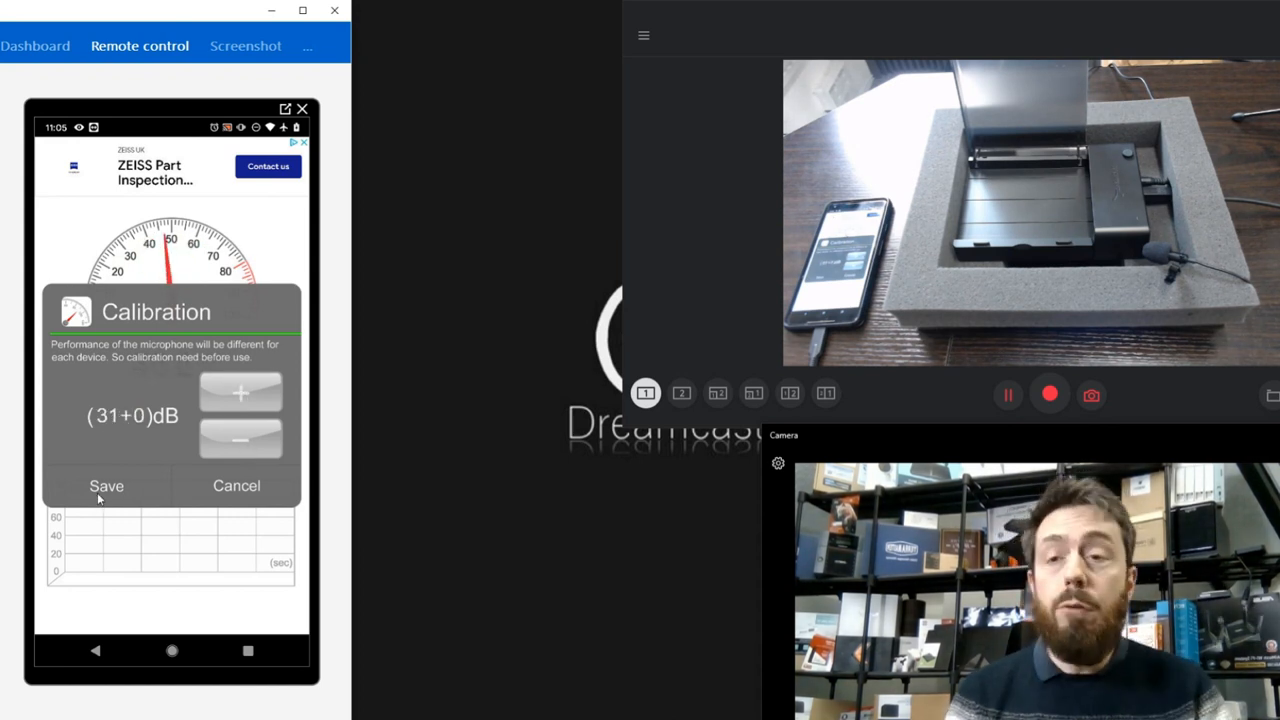
click(240, 391)
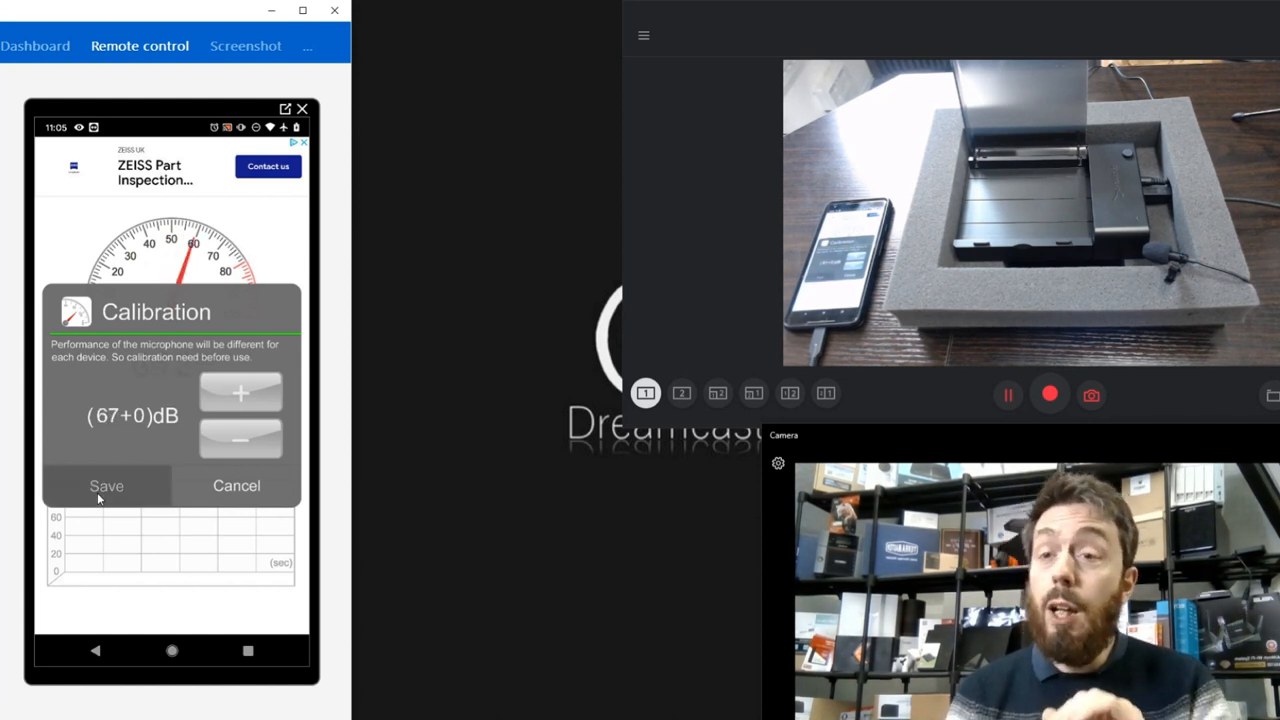
click(106, 485)
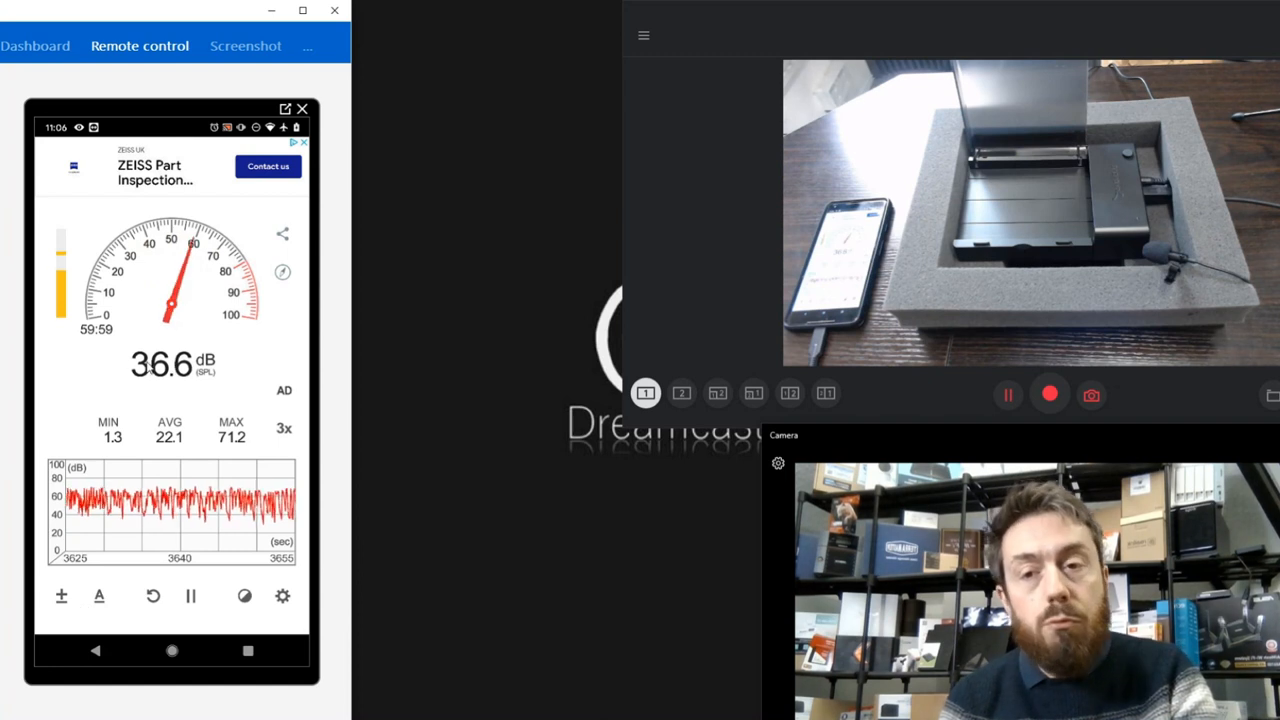
- Switch to the loudness reference list and lower the calibration offset back to −22 dB
click(99, 596)
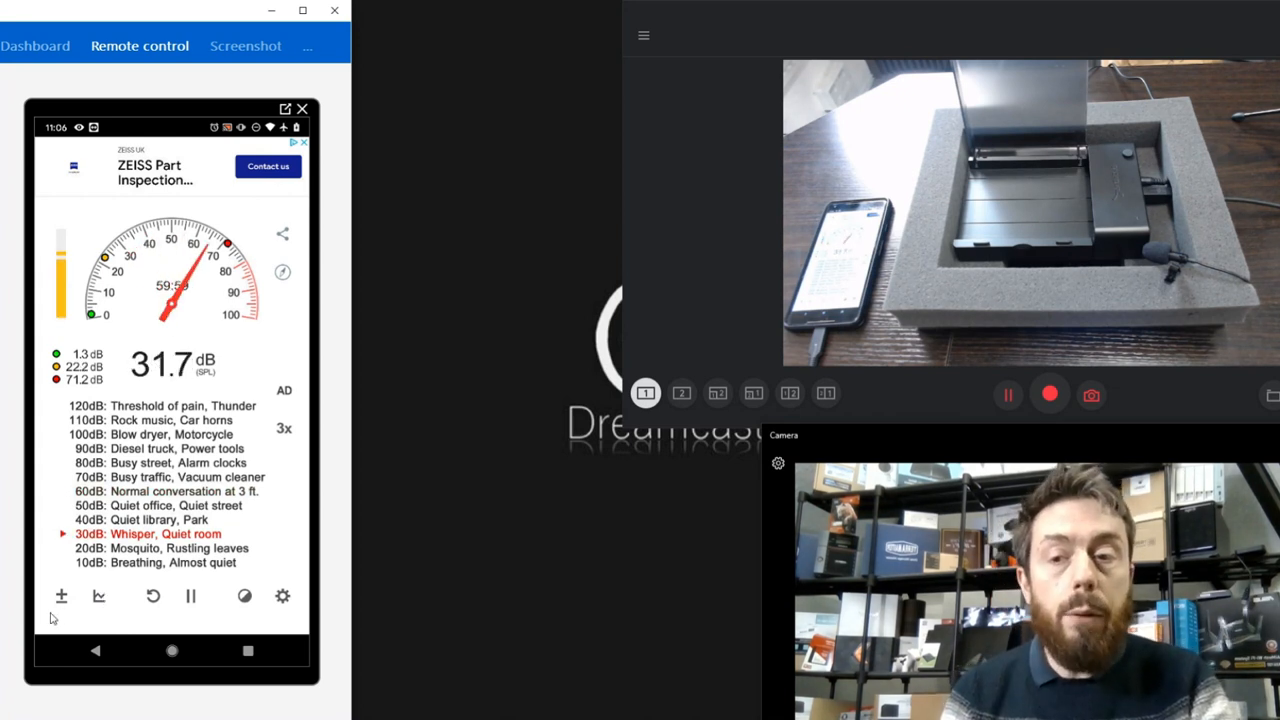
click(245, 596)
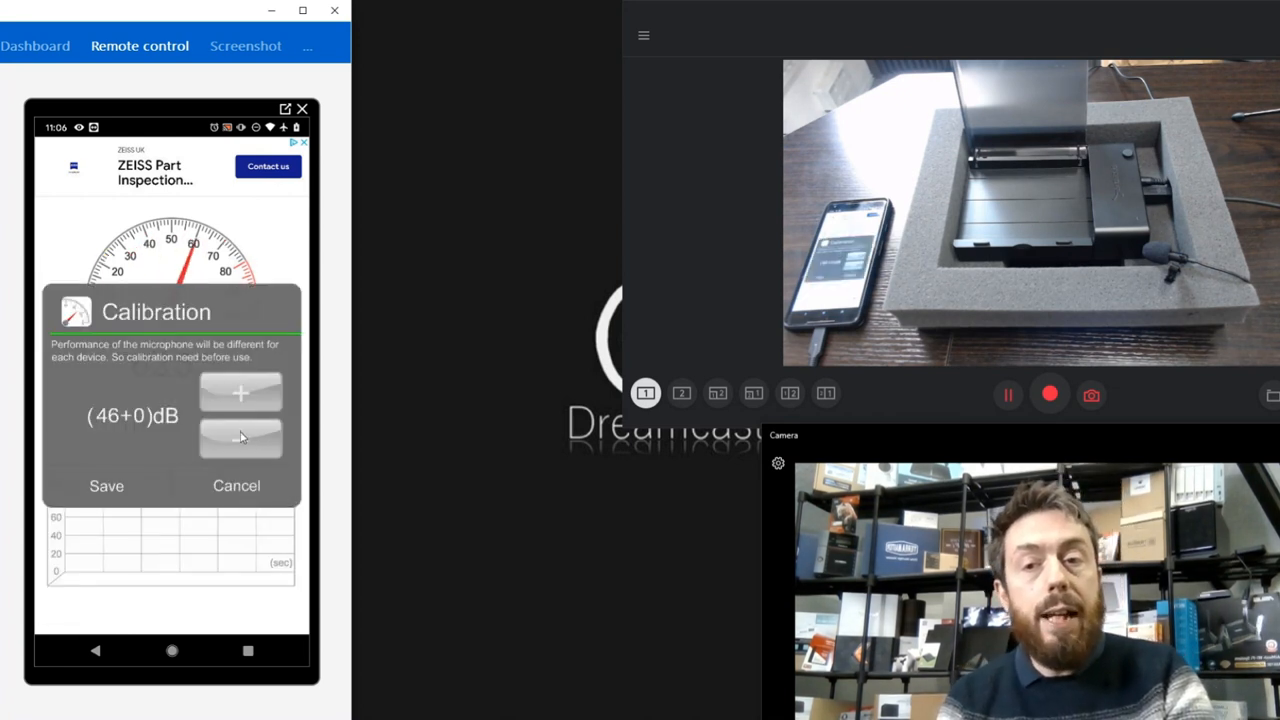
click(240, 438)
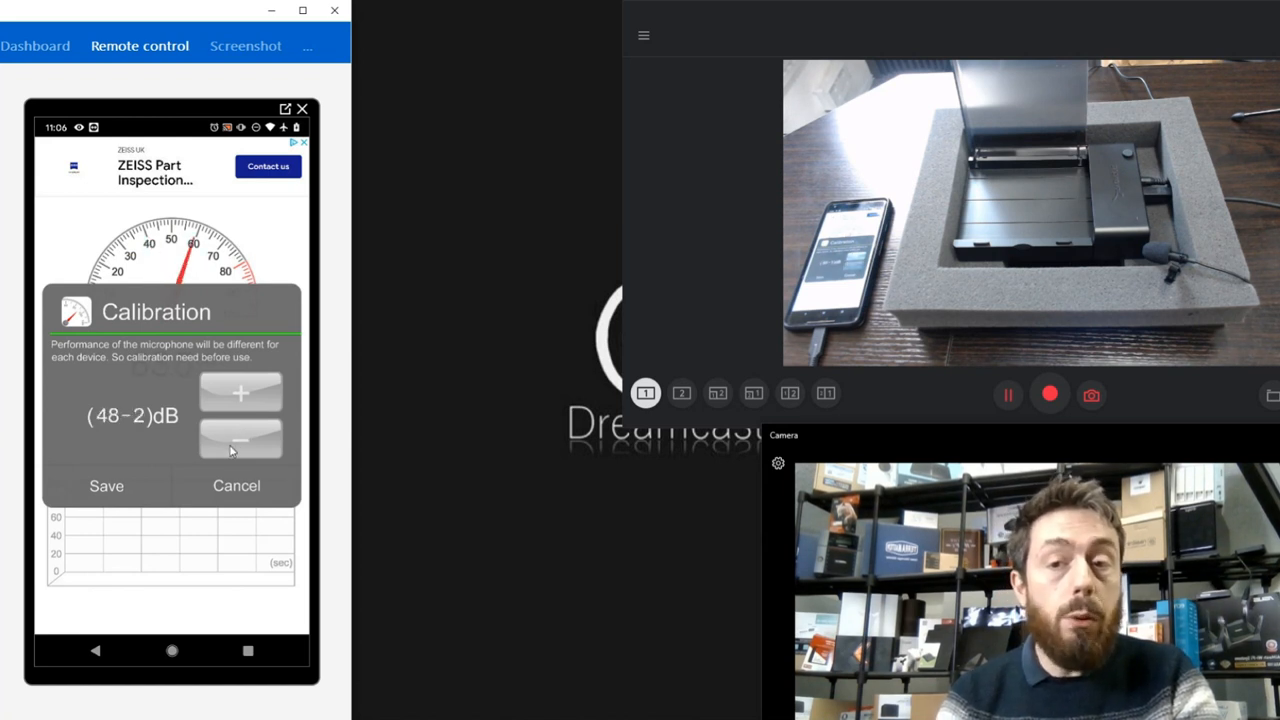
click(240, 440)
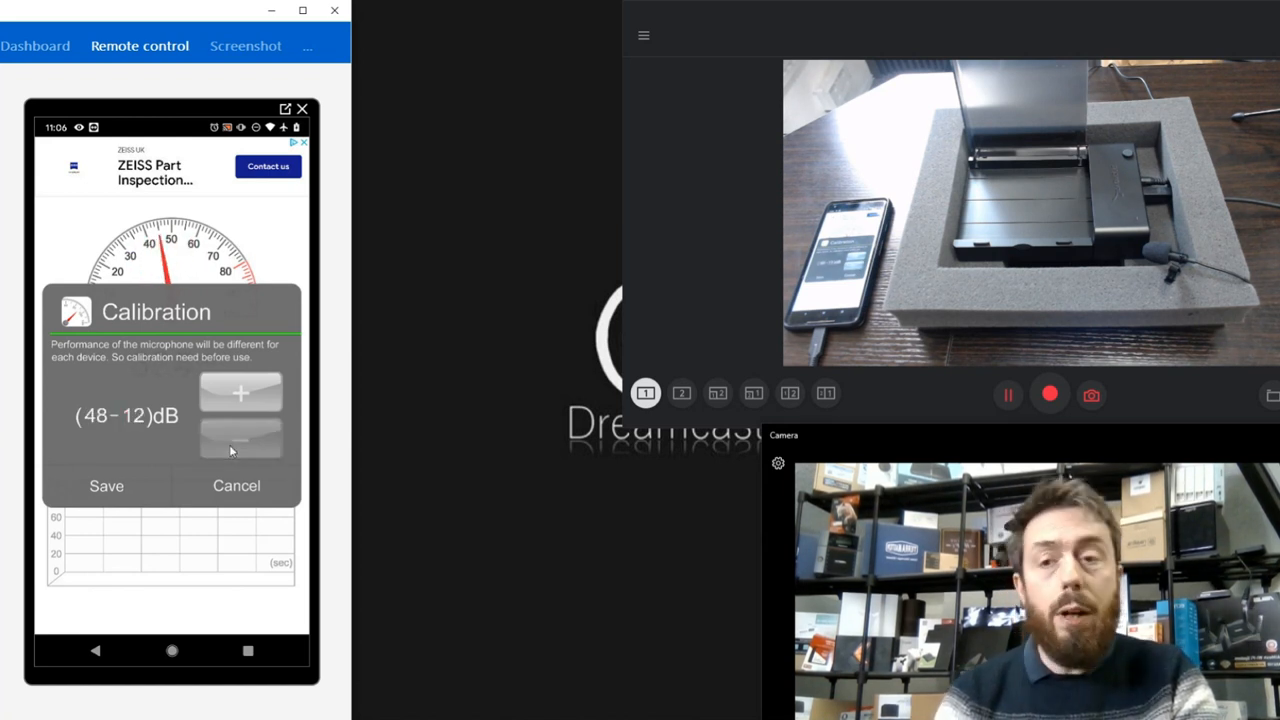
click(240, 392)
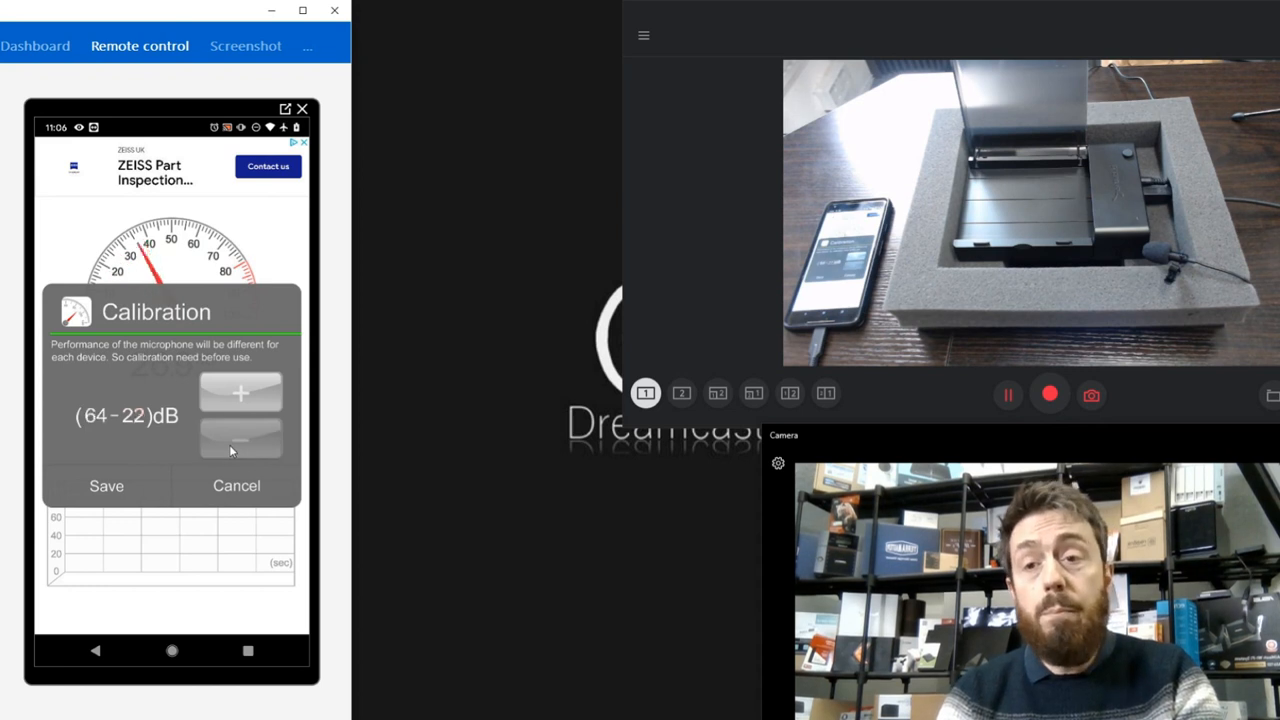
click(240, 437)
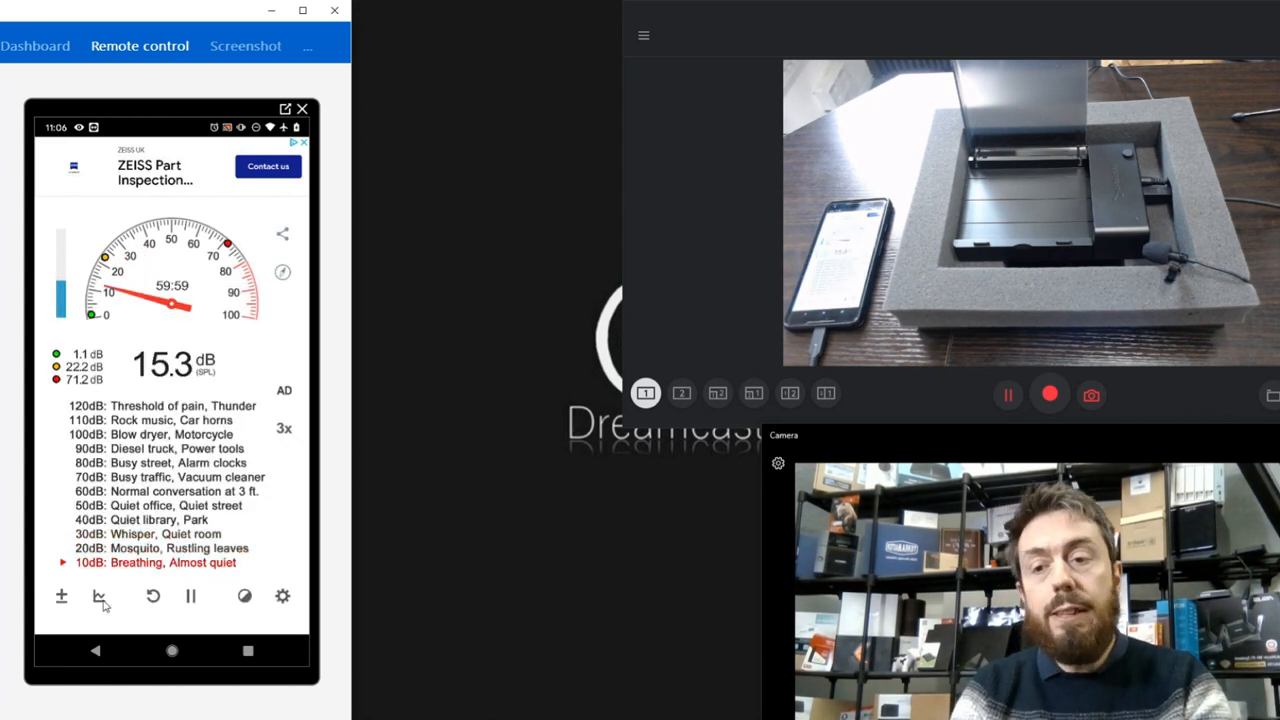
click(99, 596)
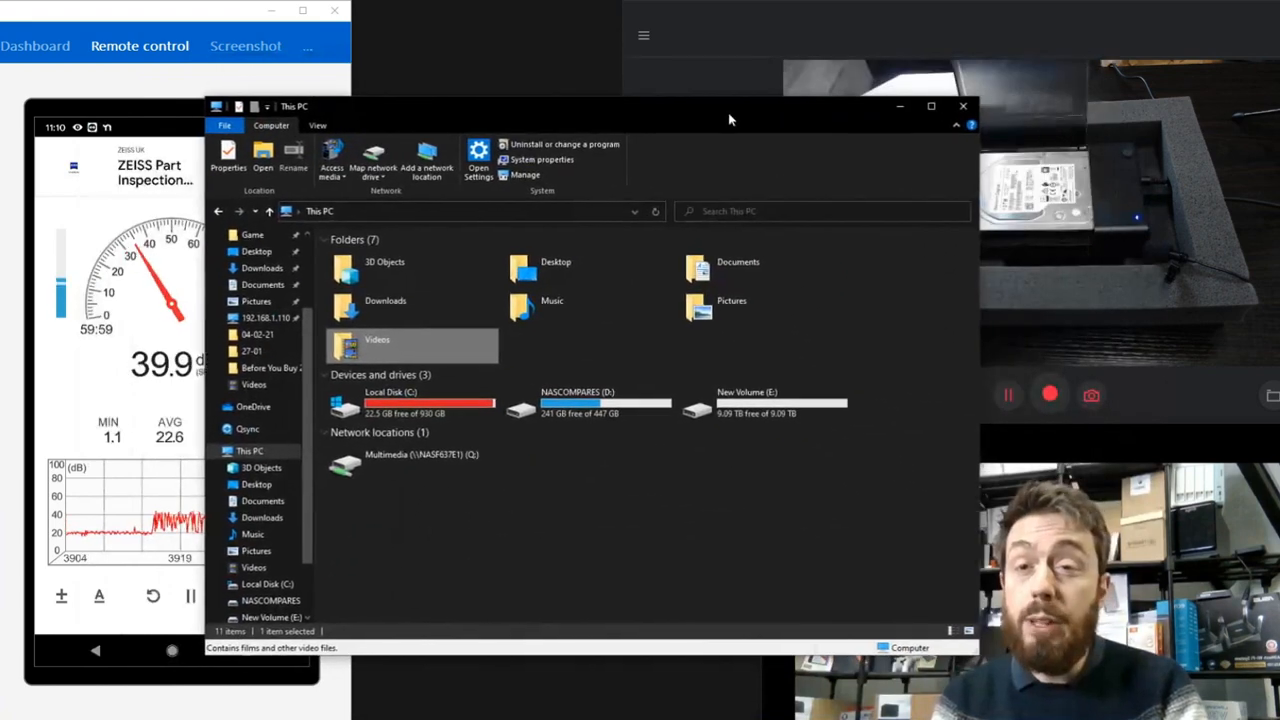
- Check New Volume (E:) is targeted and review the 4 GB, 1920x1080, 10bit YUV settings
drag(730, 118, 720, 109)
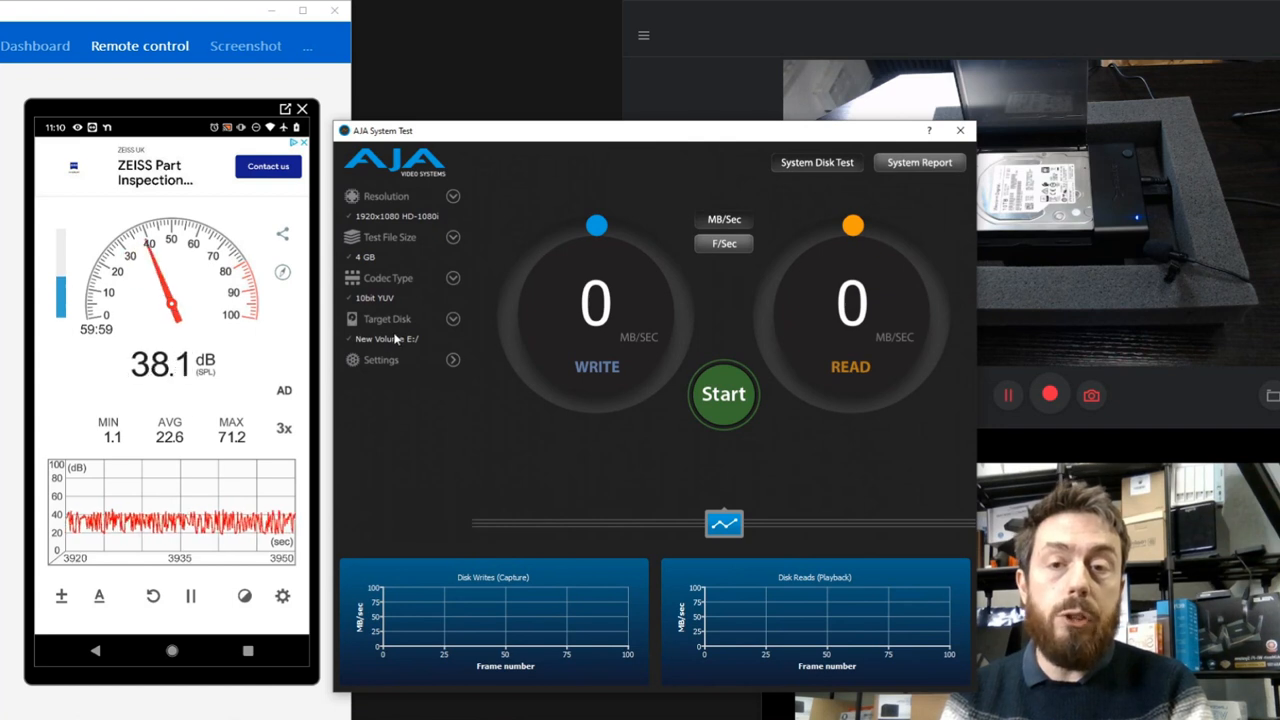
click(381, 359)
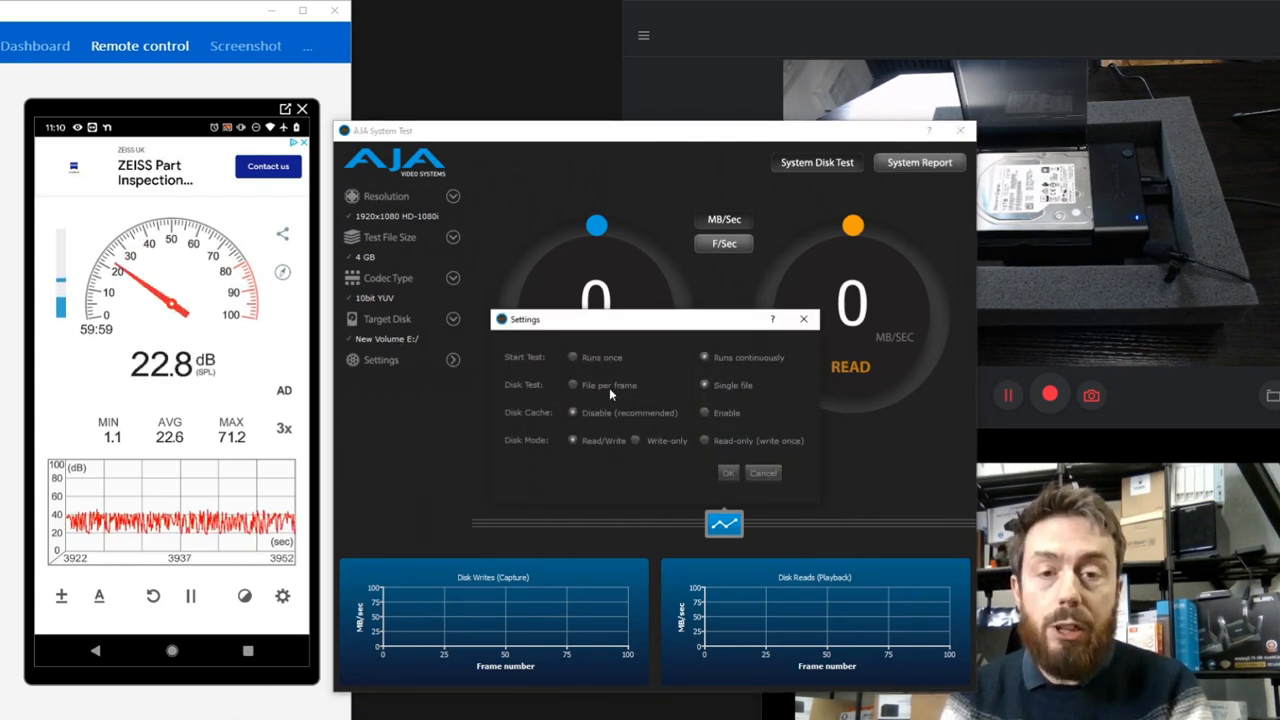
click(728, 472)
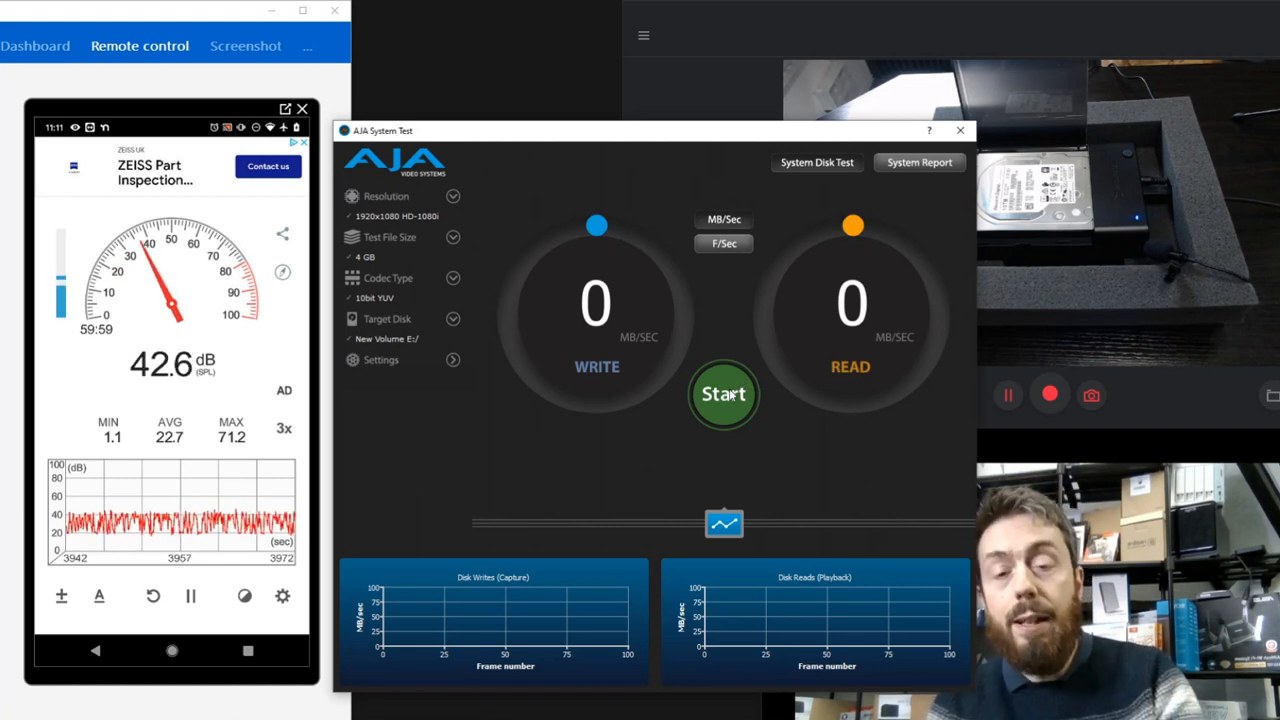
- Run the New Volume (E:) benchmark to about 262 MB/s write and 251 MB/s read, then stop
click(723, 394)
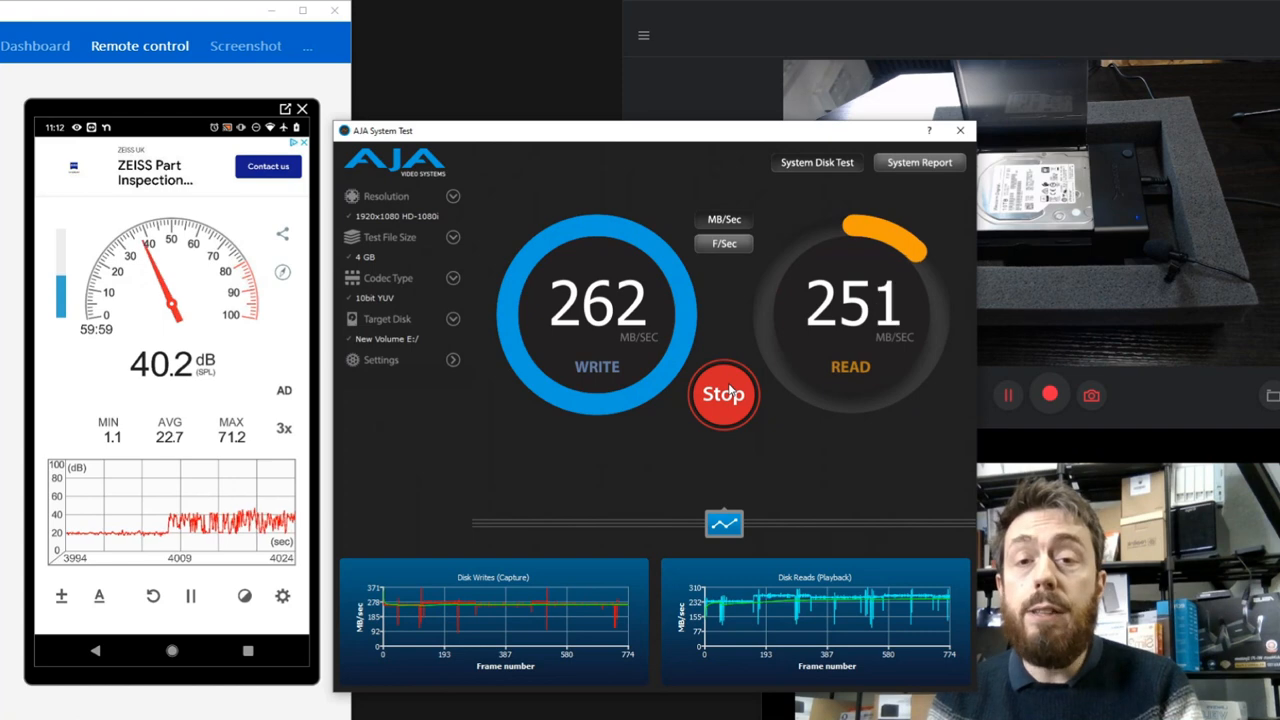
click(723, 394)
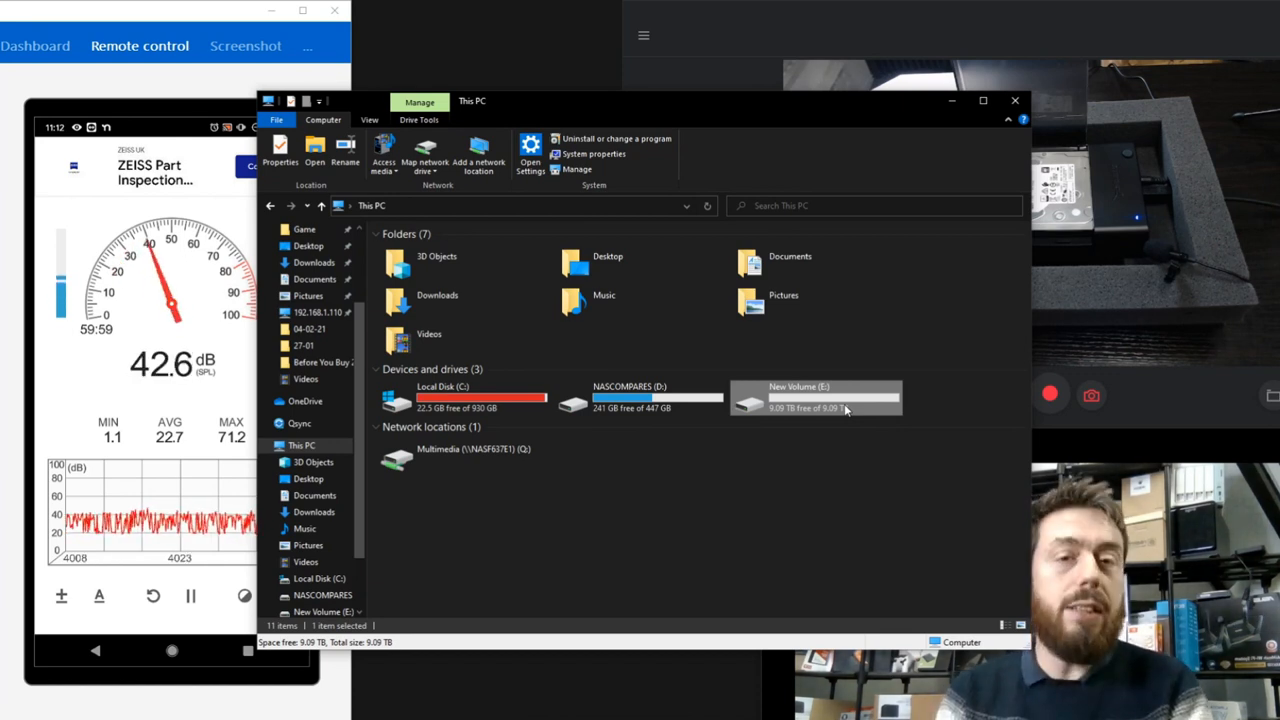
mouse_move(815, 400)
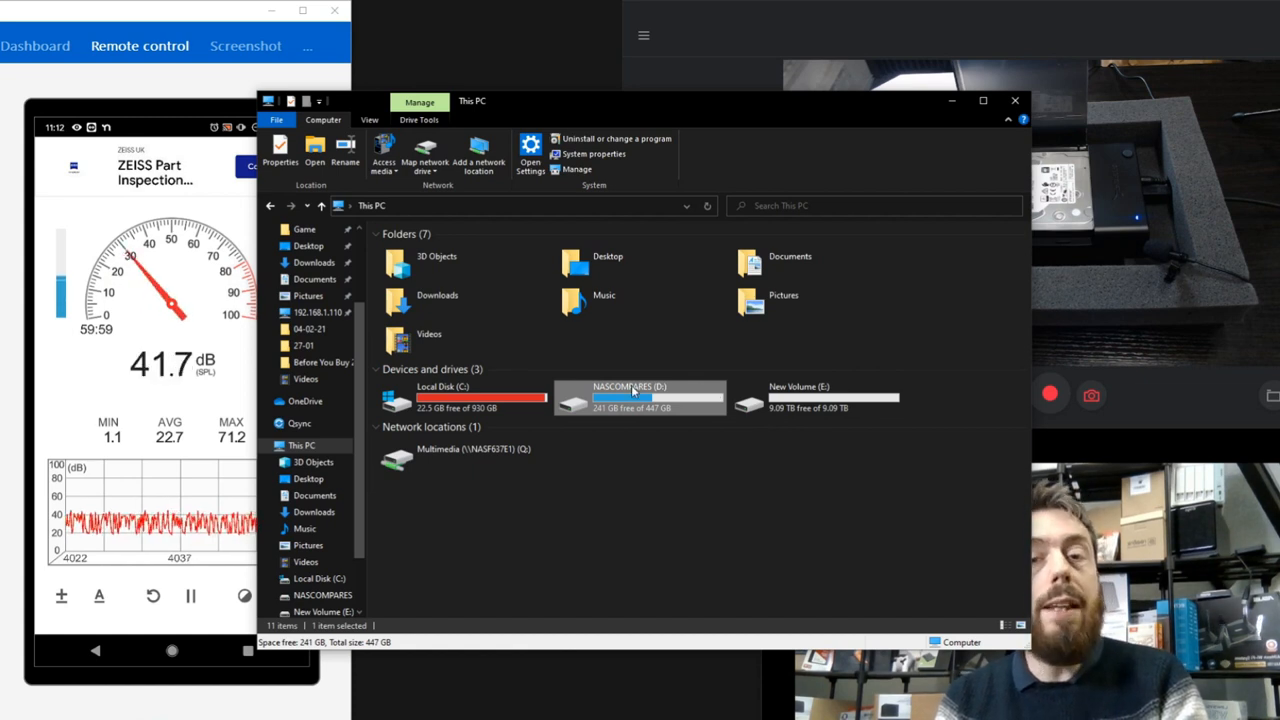
- Copy all 21 items (31.5 GB) from NASCOMPARES (D:), then open New Volume (E:)
double_click(640, 395)
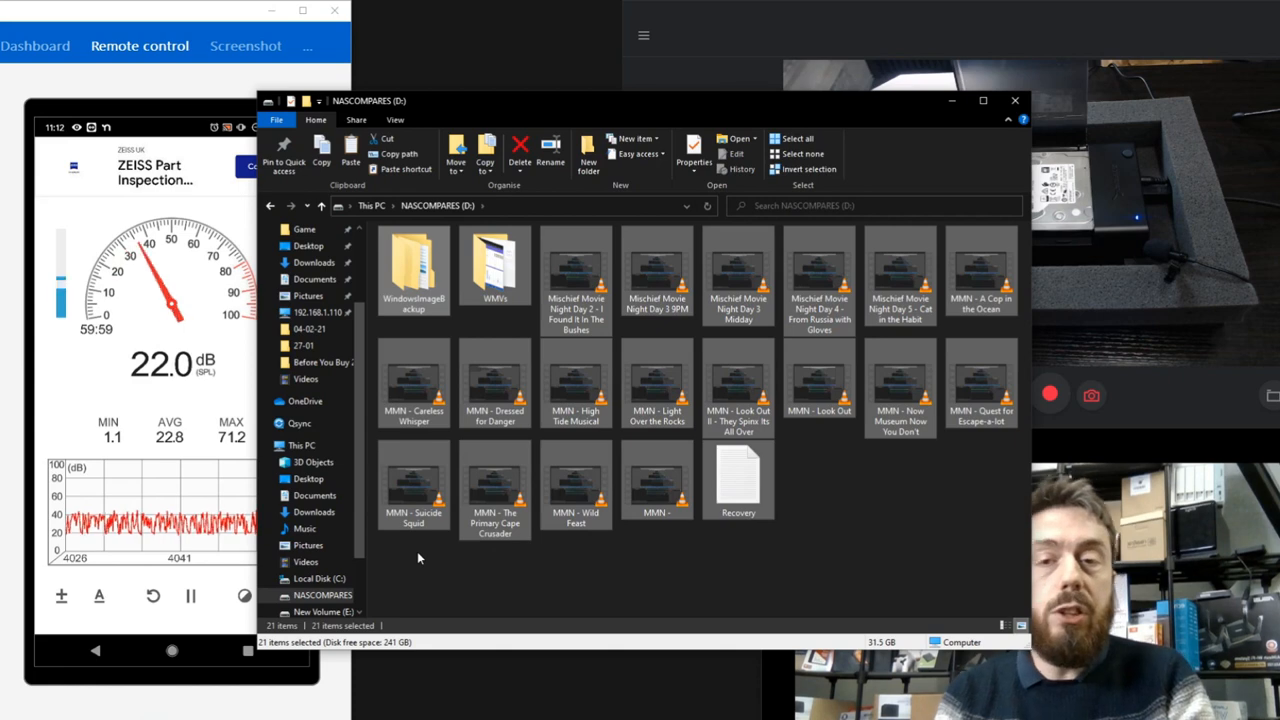
right_click(495, 265)
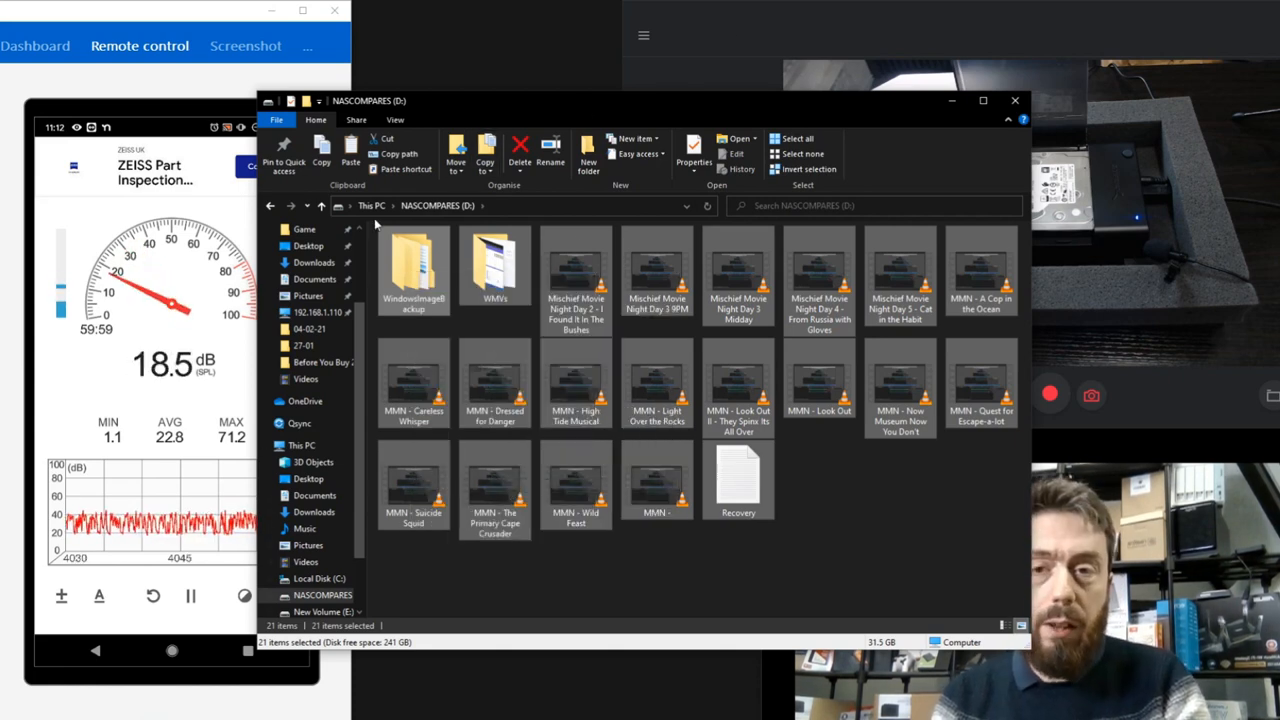
click(302, 445)
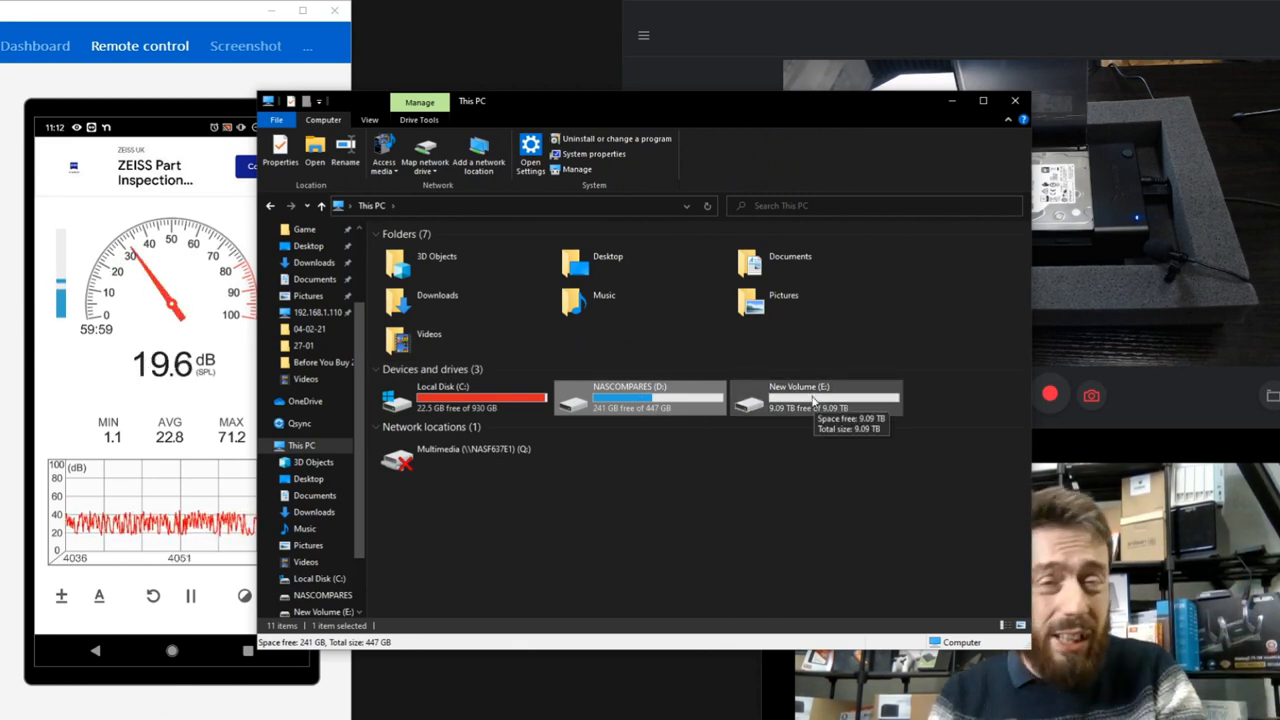
double_click(815, 395)
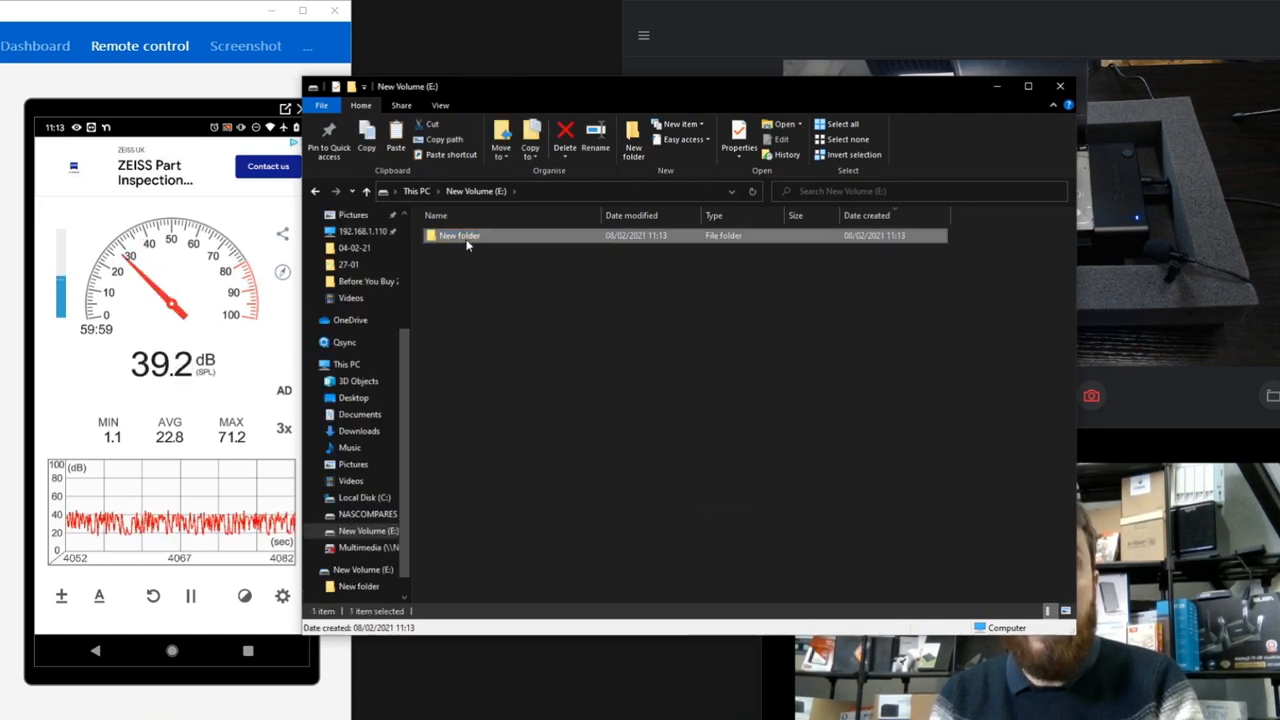
- Paste the copied items into New folder on E:, approving the folder access prompt
double_click(459, 235)
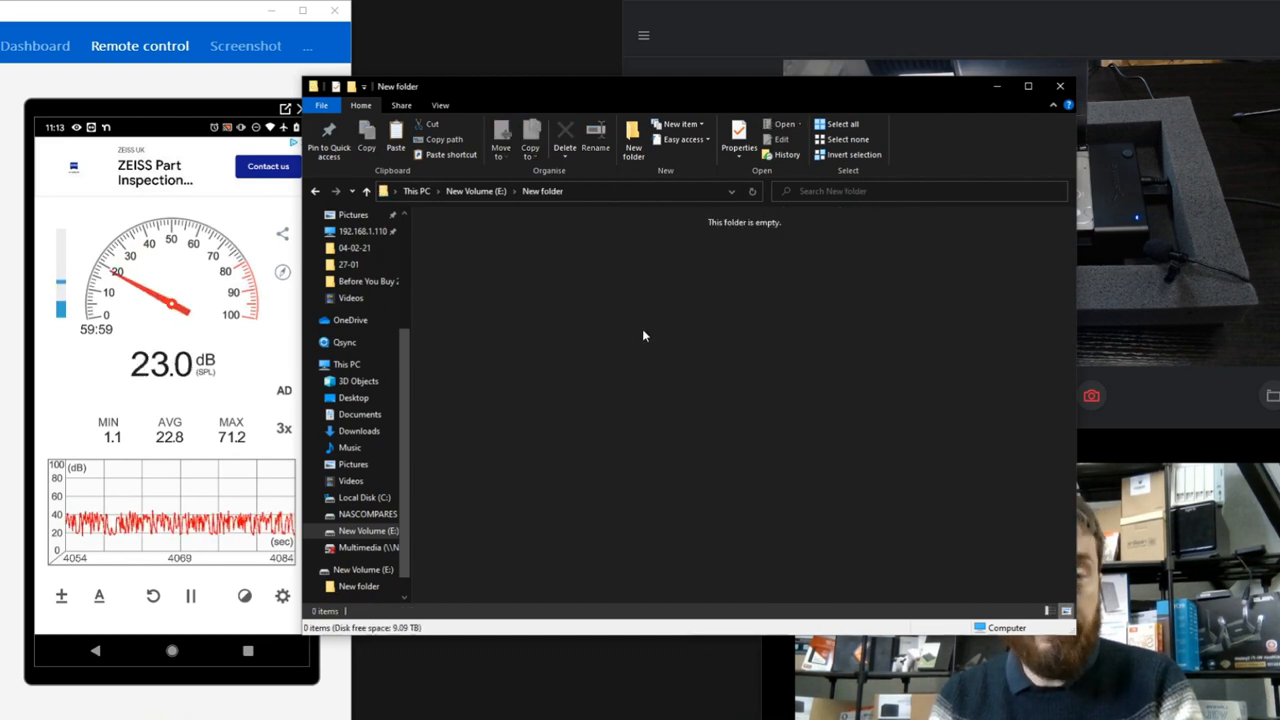
right_click(644, 336)
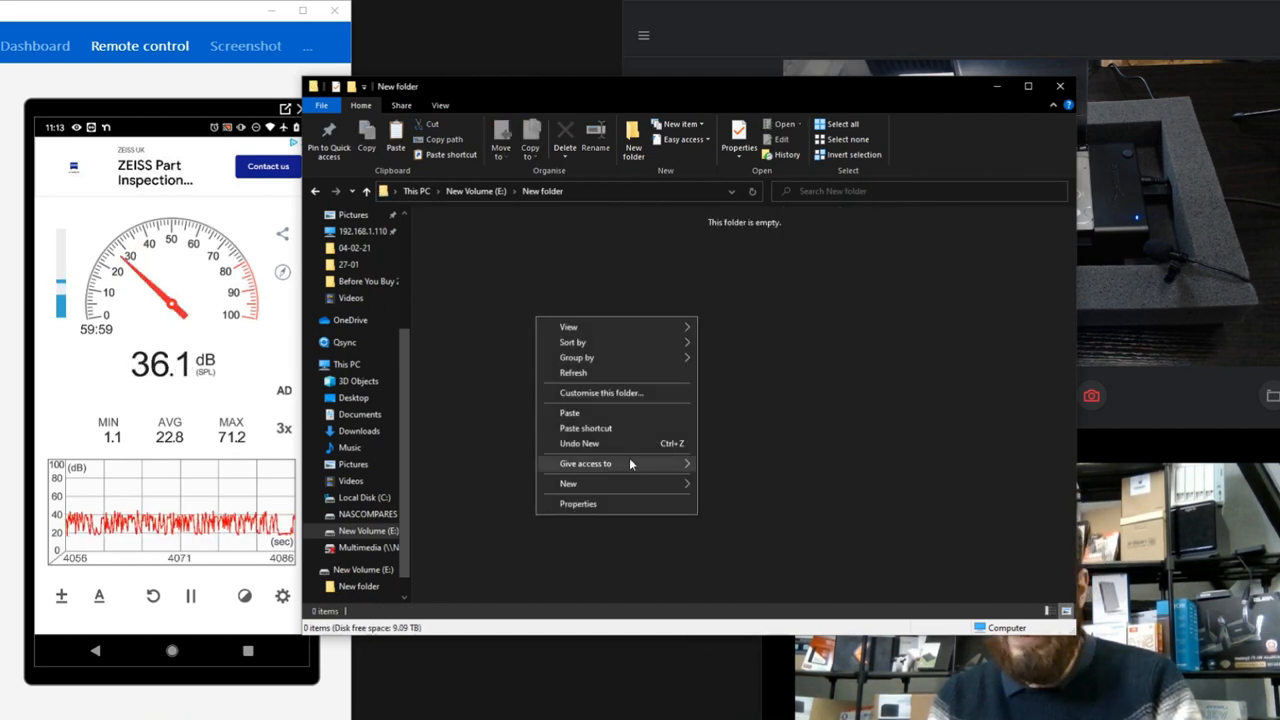
mouse_move(628, 412)
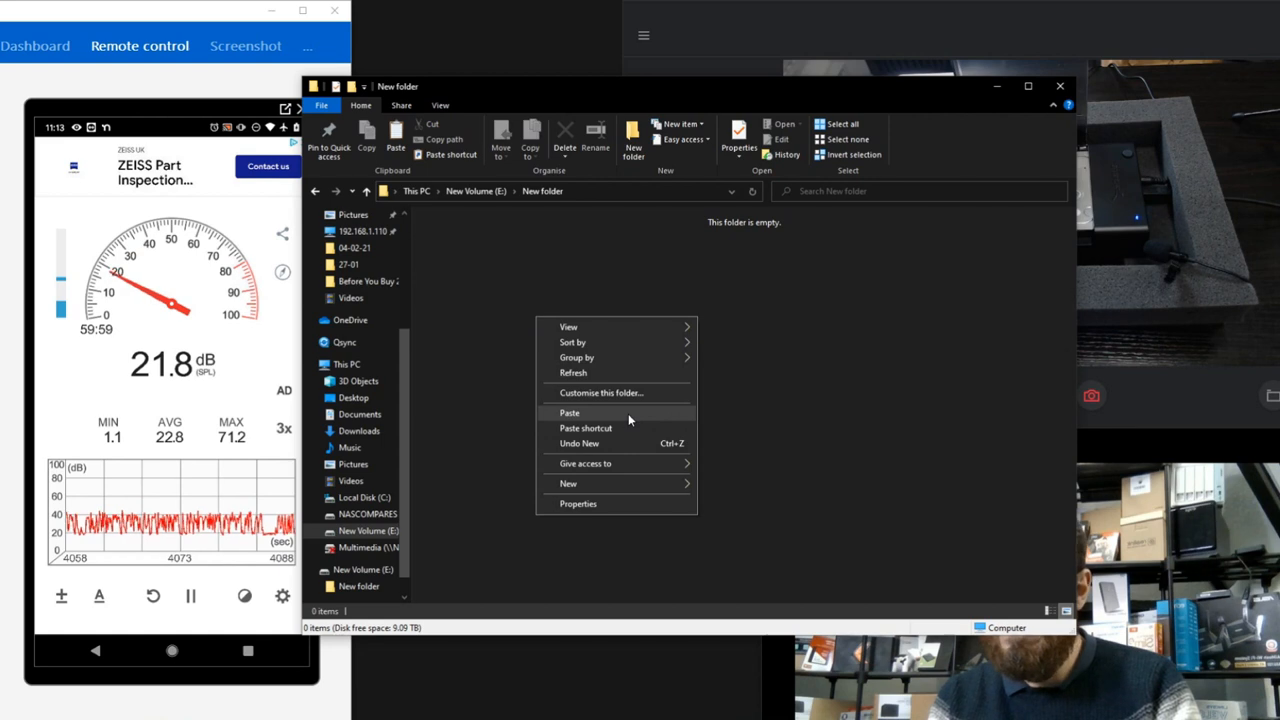
click(569, 412)
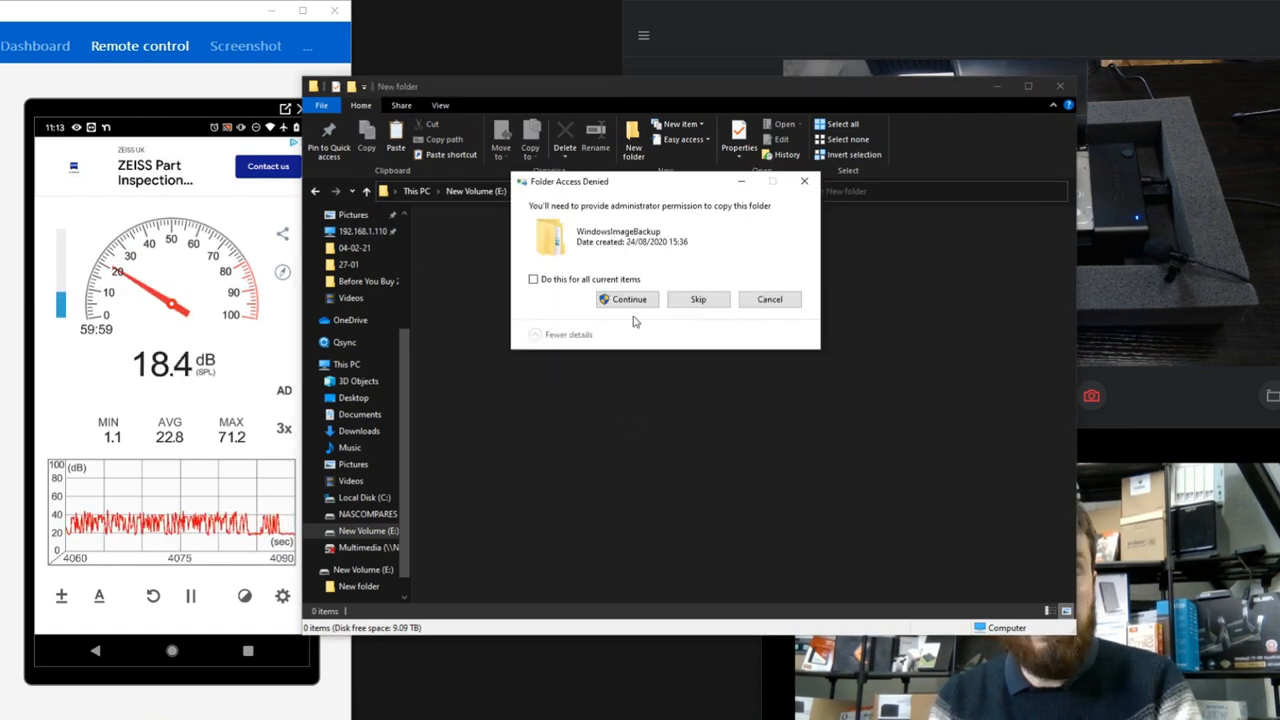
click(627, 299)
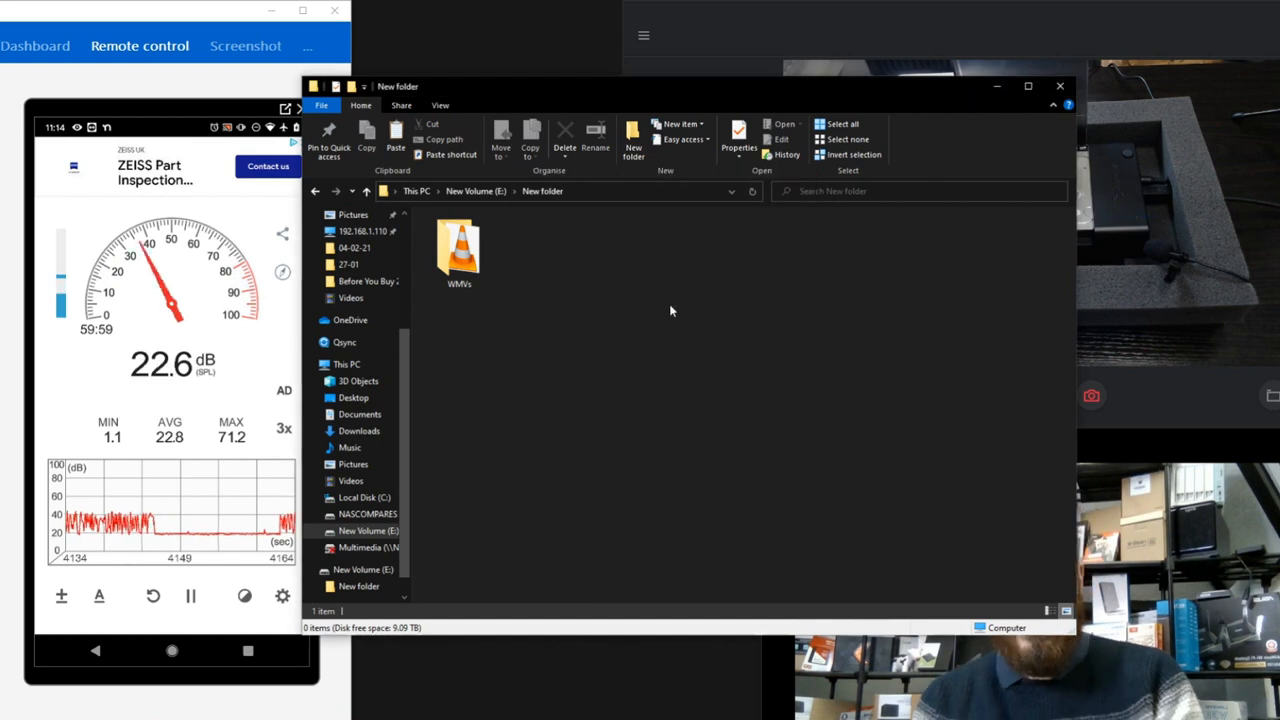
mouse_move(459, 250)
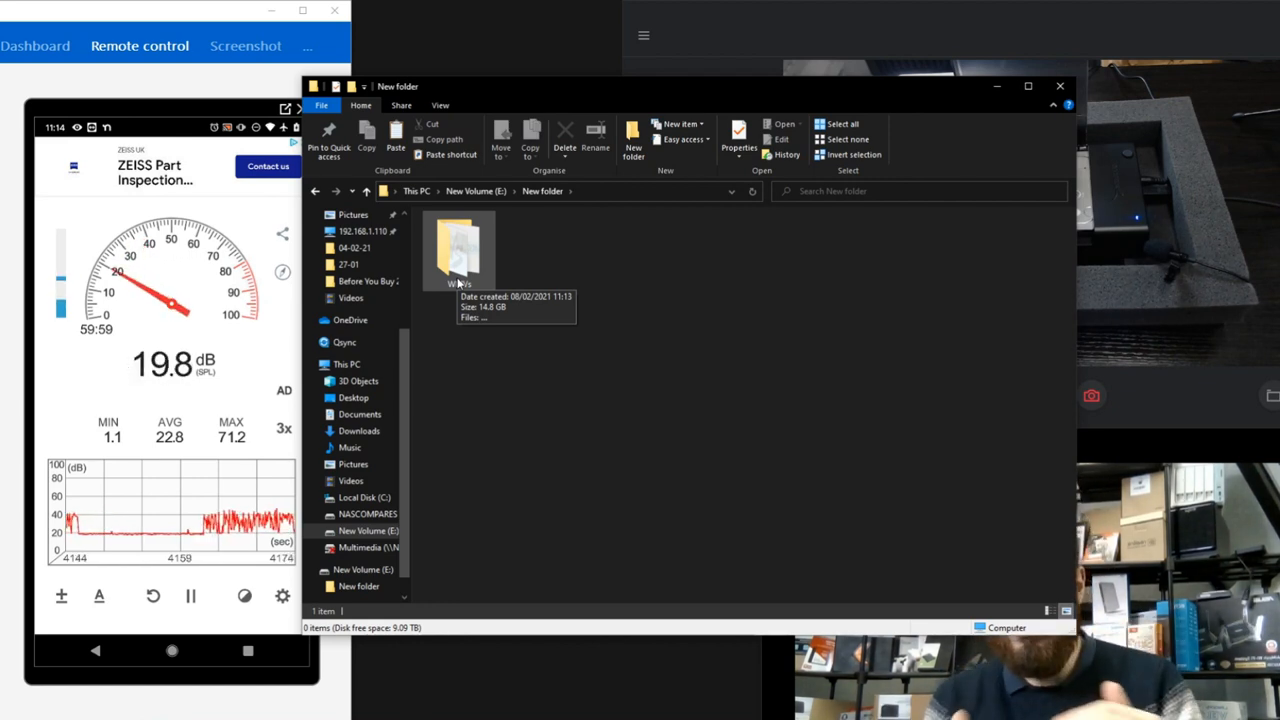
- Select and copy the 14.8 GB WMVs folder inside New folder
click(459, 250)
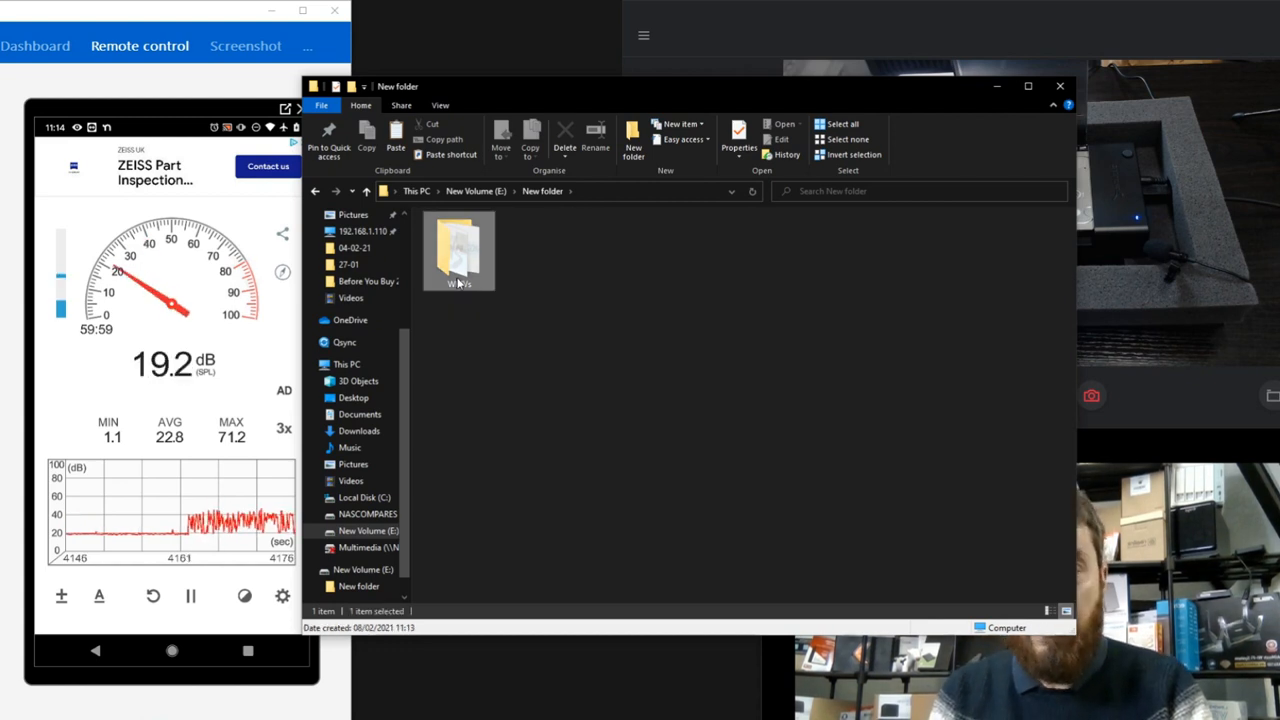
right_click(458, 250)
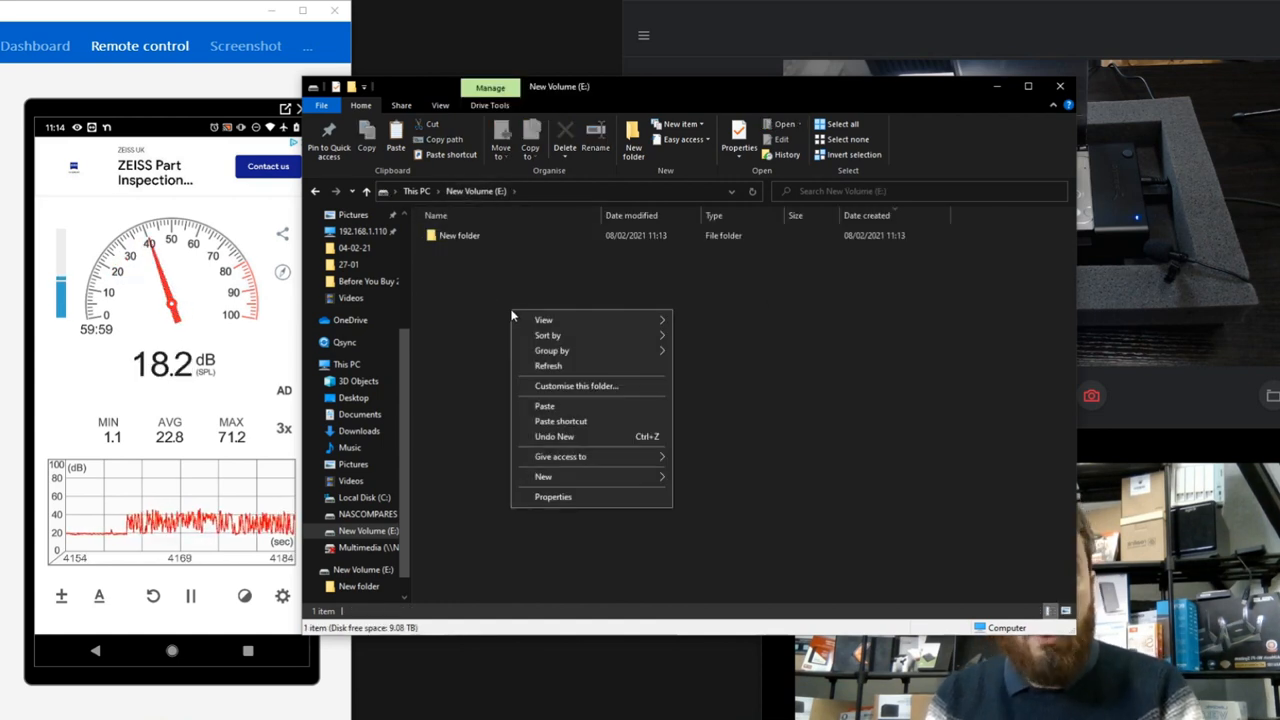
- Create New folder (2) on New Volume (E:) and open it
click(730, 507)
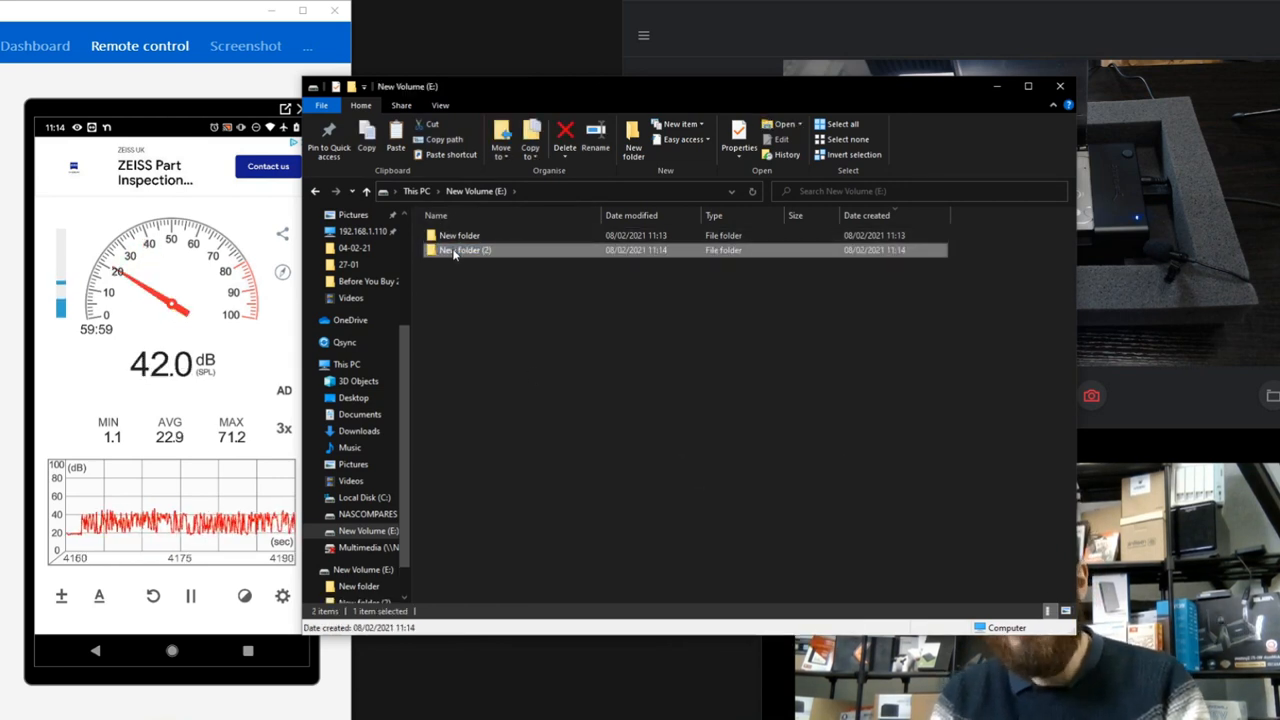
double_click(466, 250)
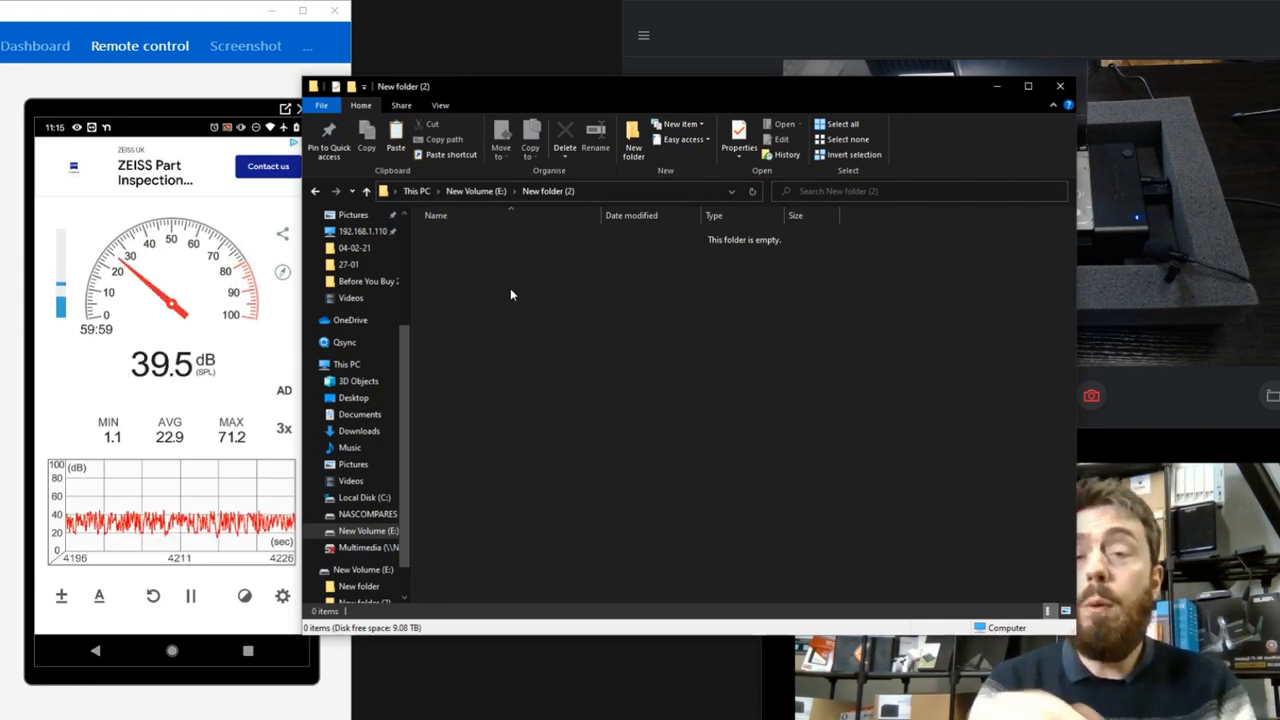
- Paste WMVs into New folder (2), with the copy reaching 61% at about 78 MB/s
right_click(510, 294)
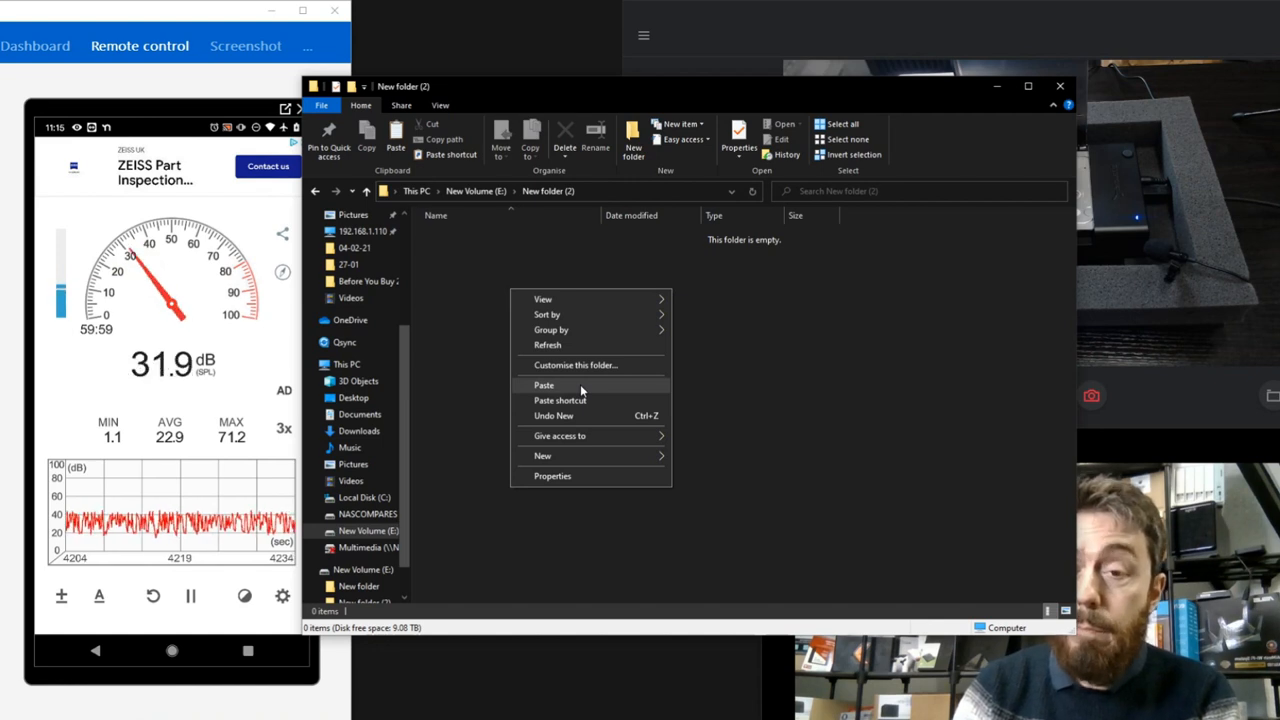
click(544, 385)
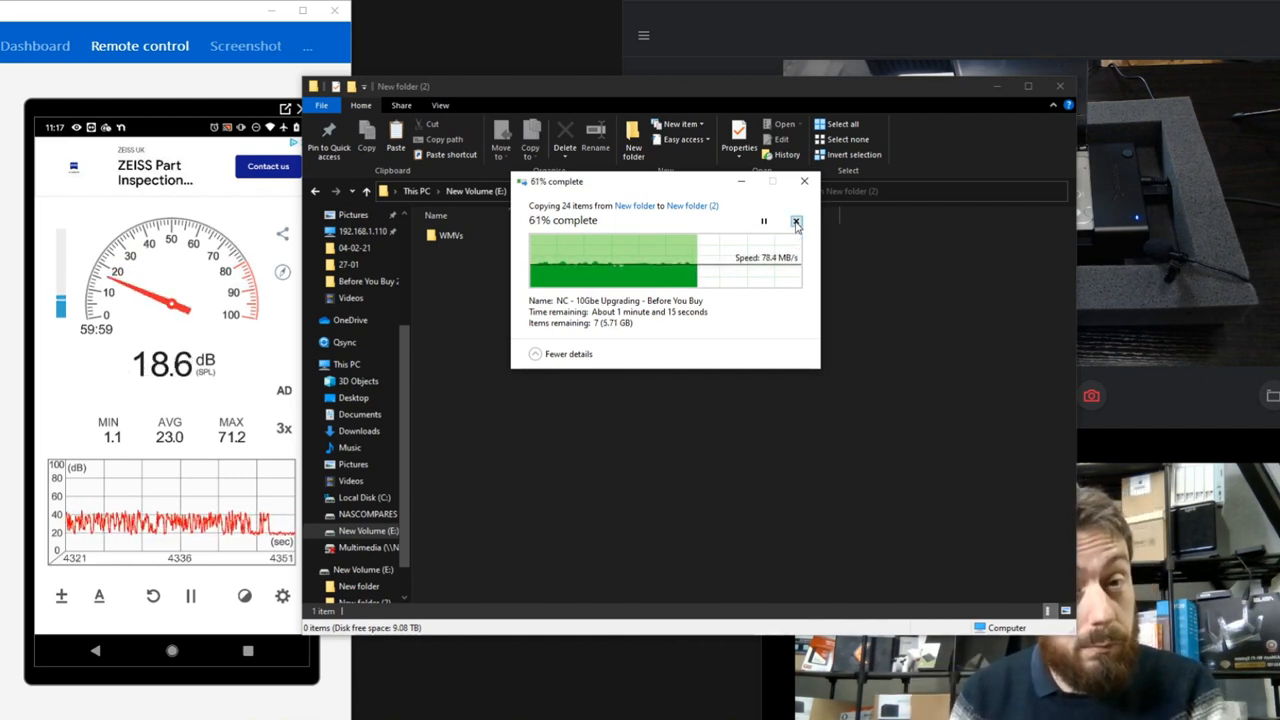
- Cancel the unfinished WMVs copy and safely eject New Volume (E:)
click(796, 221)
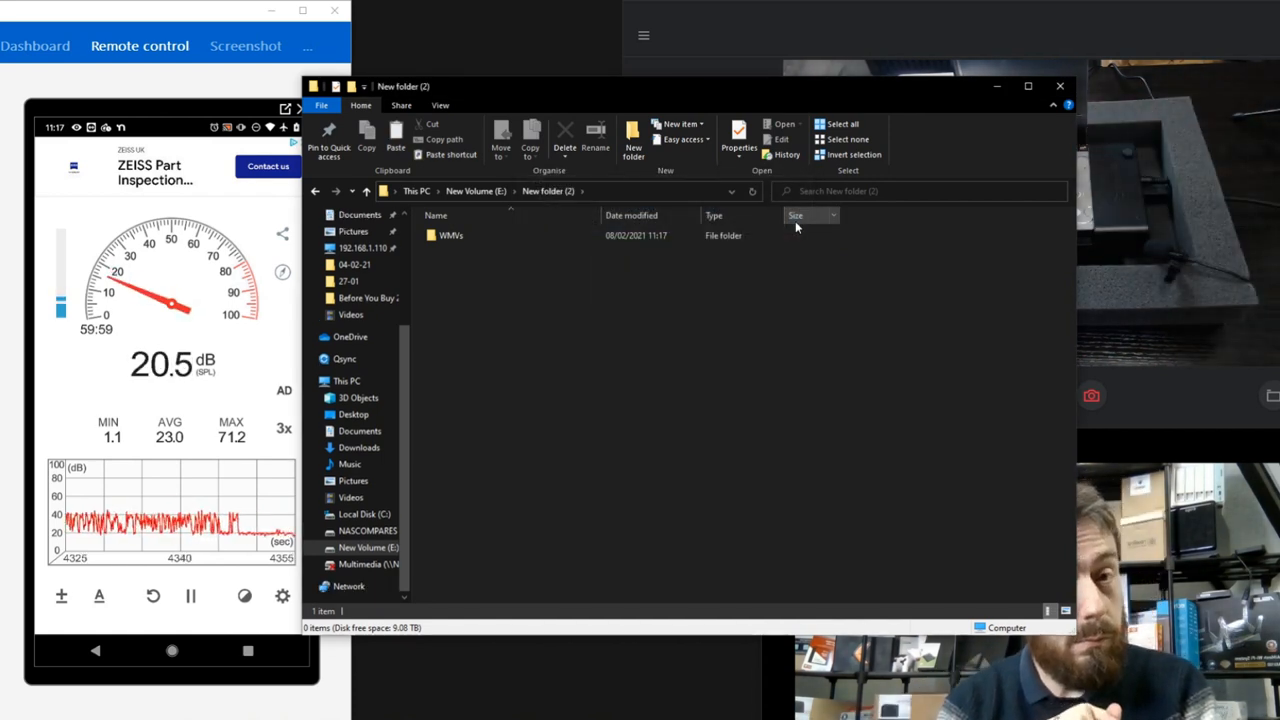
click(347, 381)
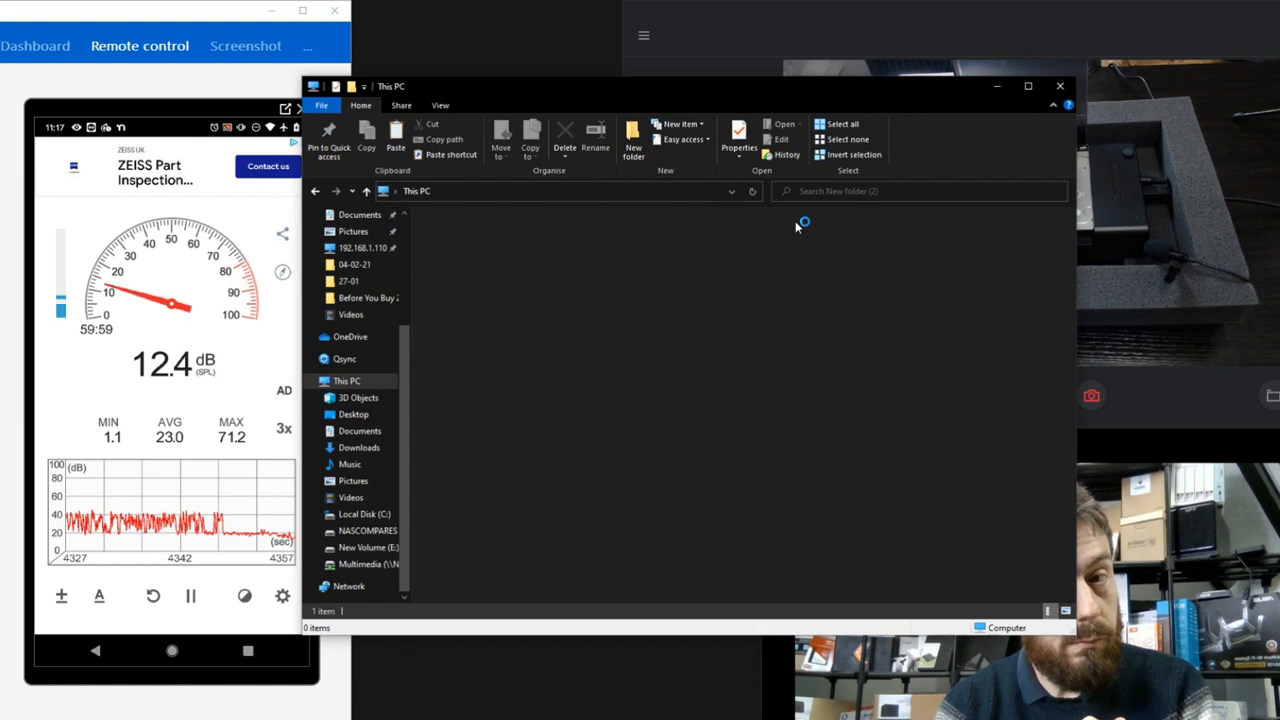
click(346, 380)
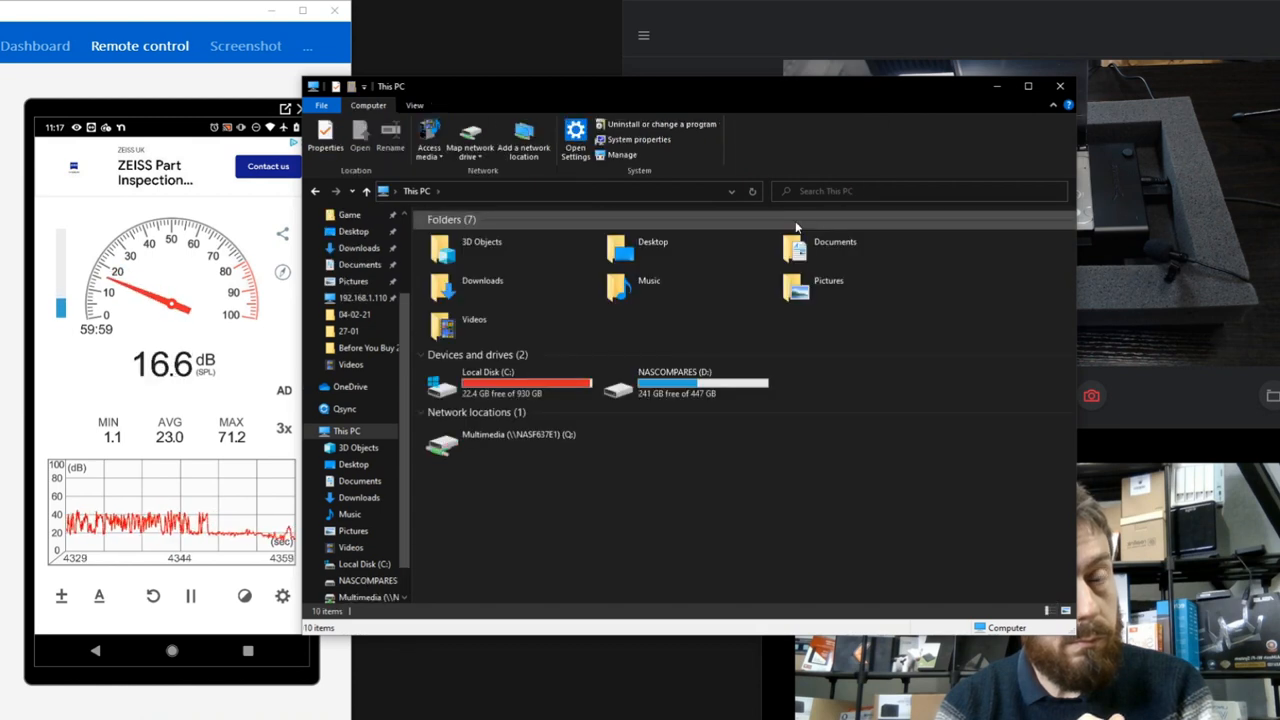